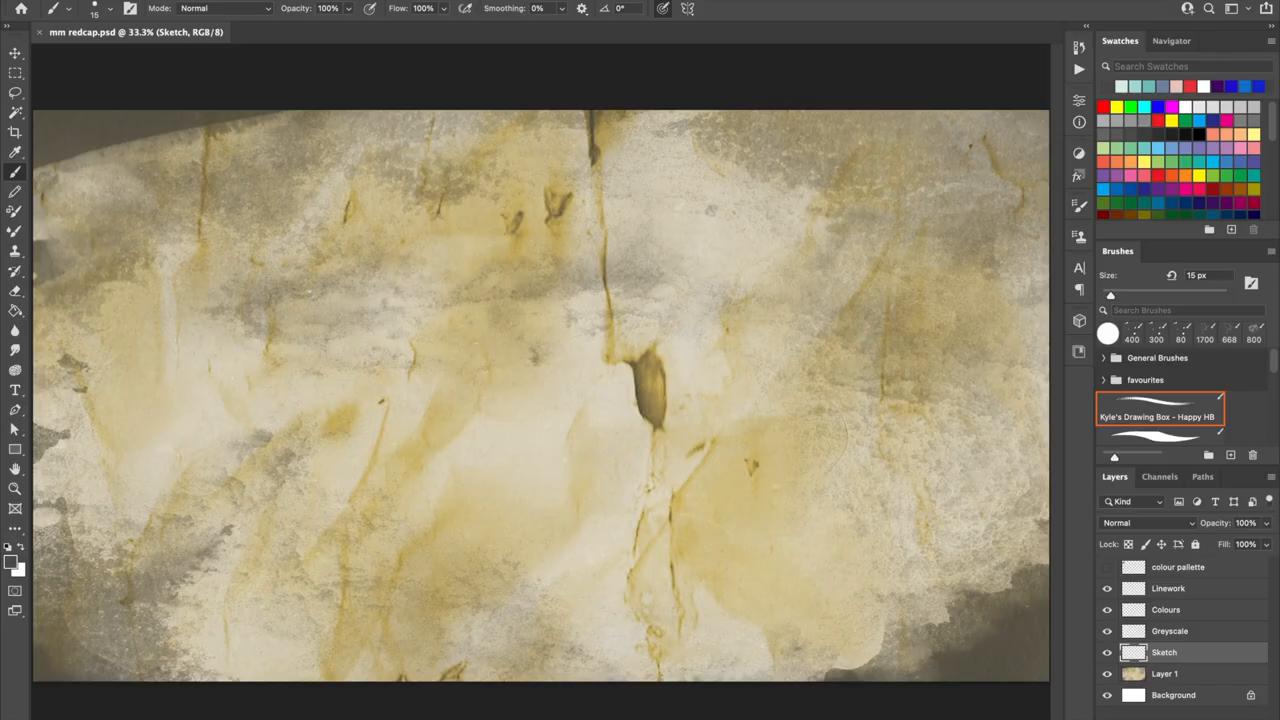
# Pencil the creature's head outline, brow, eyes, long nose and straggly beard
pyautogui.moveTo(530, 265); pyautogui.dragTo(570, 400)
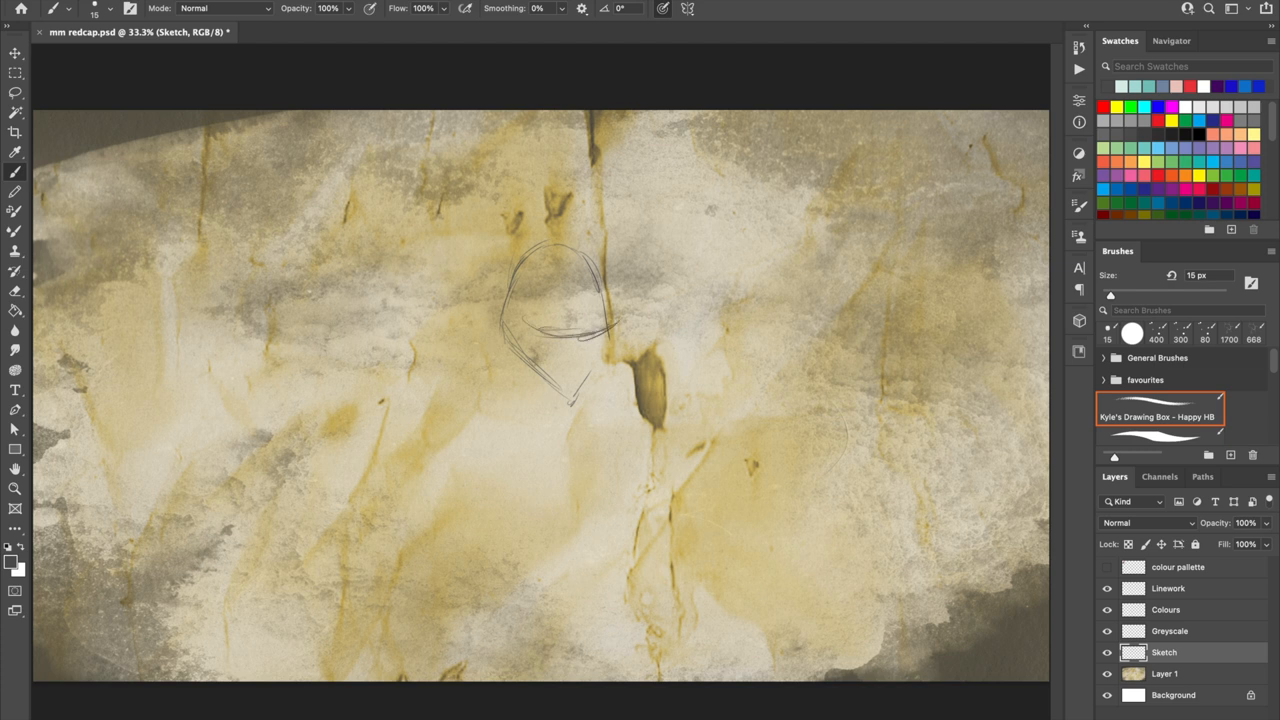
pyautogui.moveTo(520, 330); pyautogui.dragTo(580, 345)
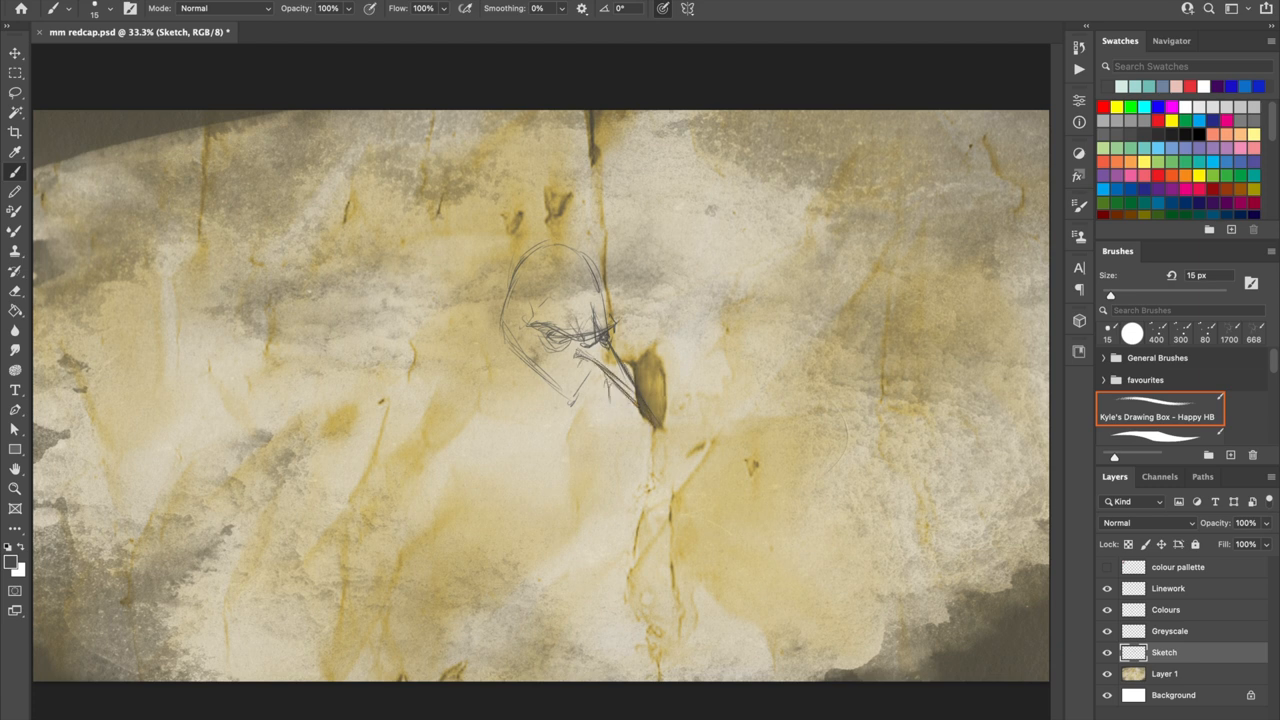
pyautogui.moveTo(520, 340); pyautogui.dragTo(590, 400)
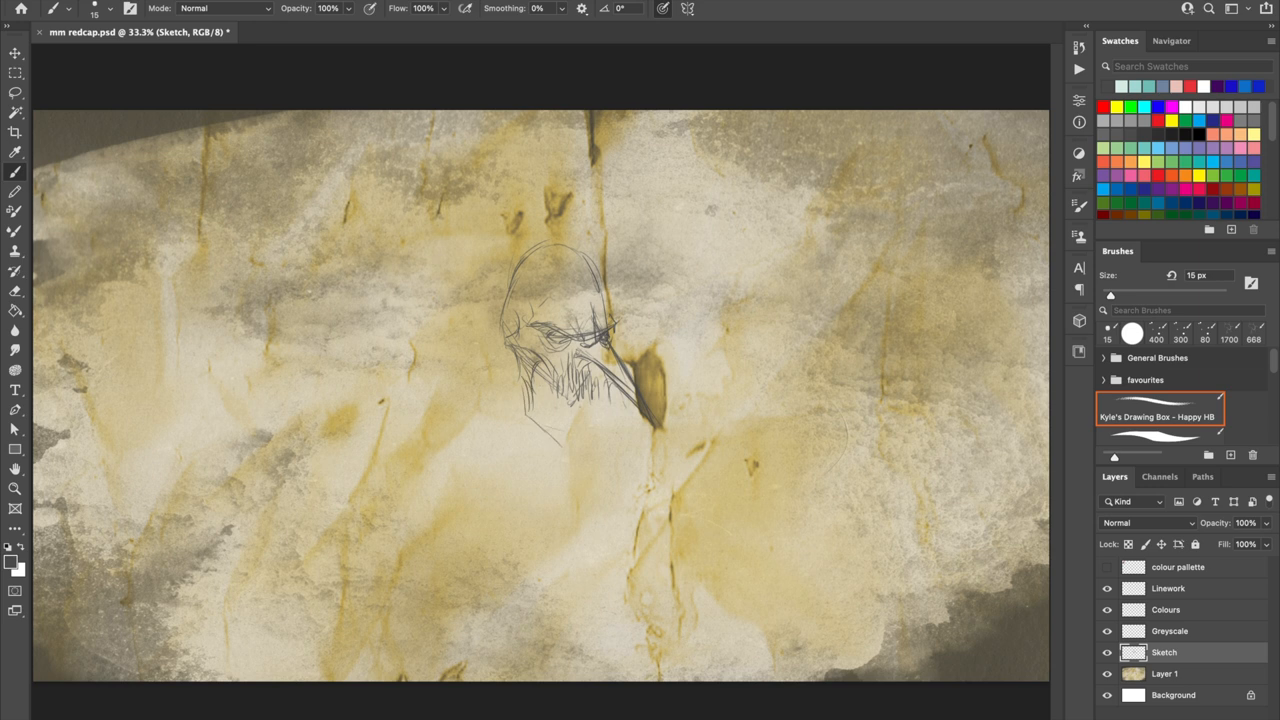
pyautogui.moveTo(580, 440); pyautogui.dragTo(630, 450)
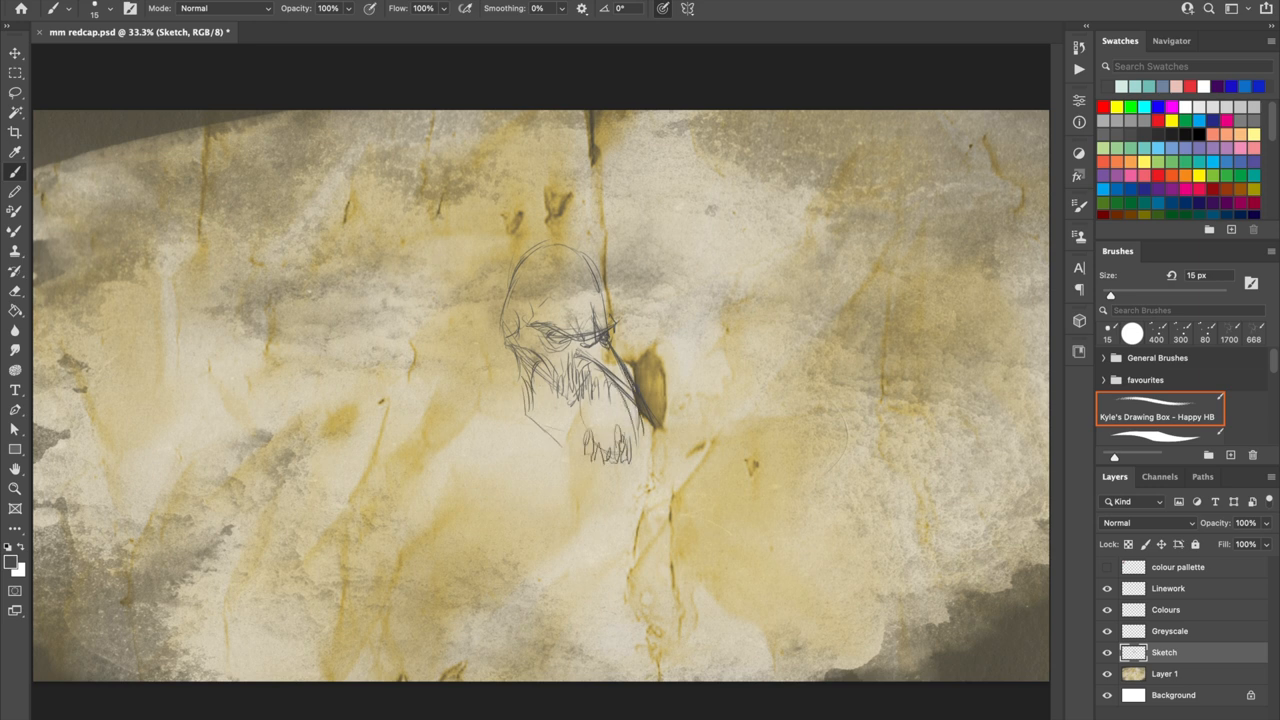
pyautogui.moveTo(560, 400); pyautogui.dragTo(620, 440)
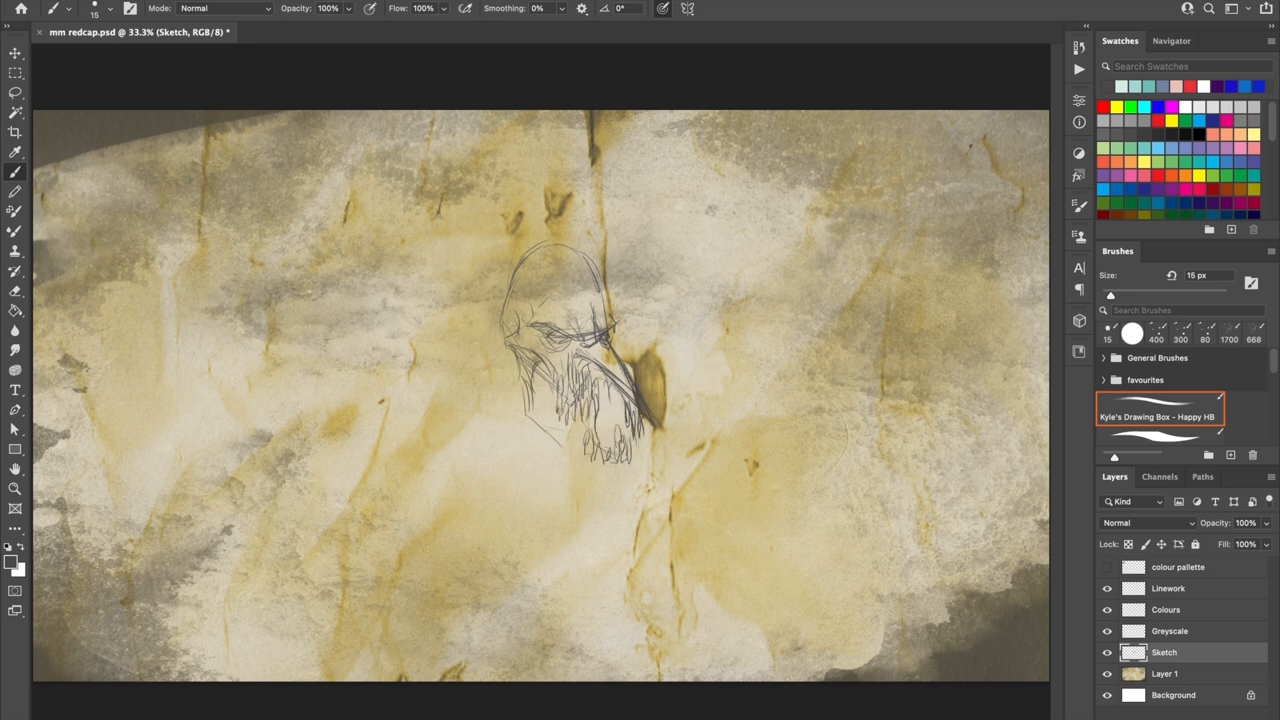
pyautogui.moveTo(540, 400); pyautogui.dragTo(620, 470)
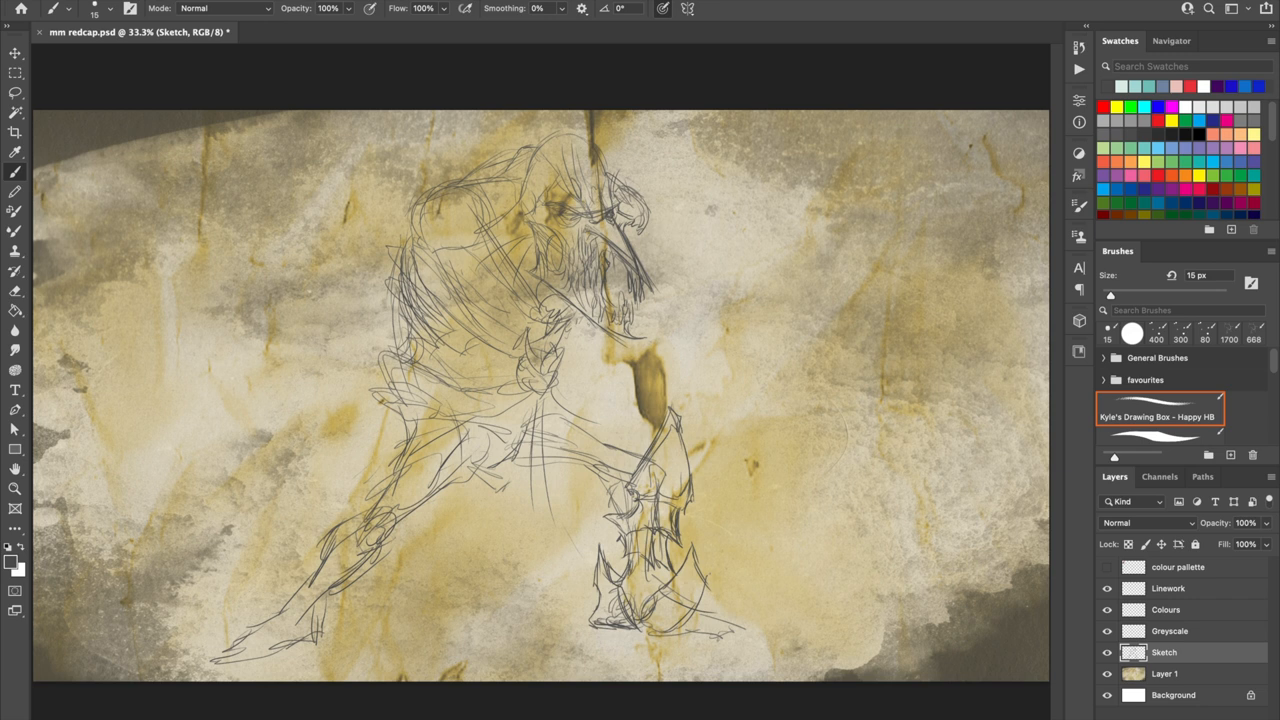
# Sketch the spiky foot, leg armour, shoulder detail and long clawed arm reaching left
pyautogui.moveTo(680, 620); pyautogui.dragTo(760, 640)
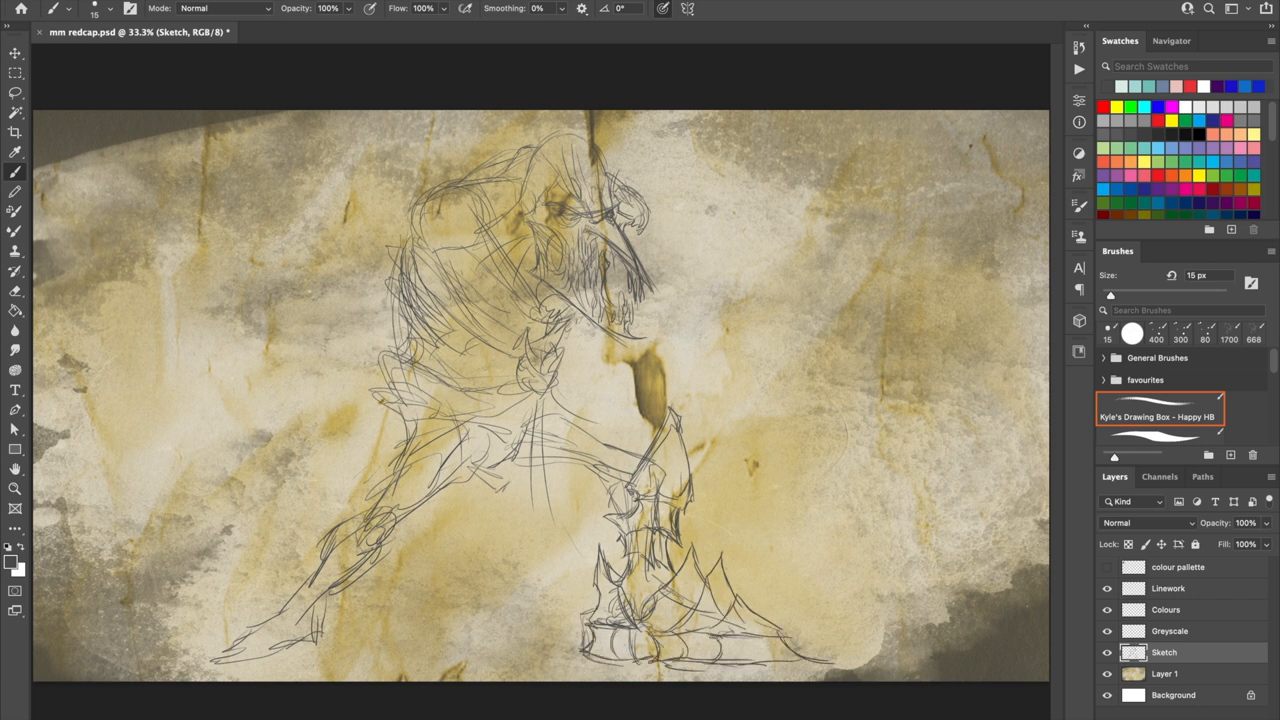
pyautogui.click(15, 94)
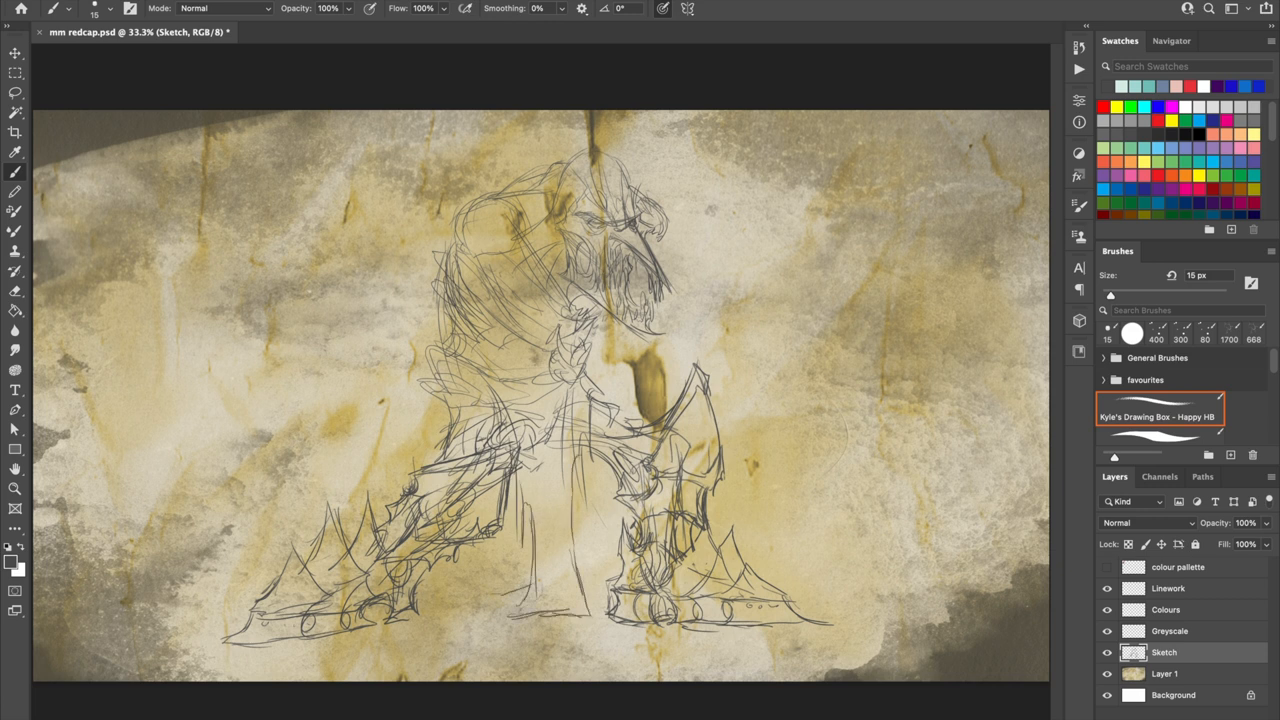
pyautogui.moveTo(555, 330); pyautogui.dragTo(555, 590)
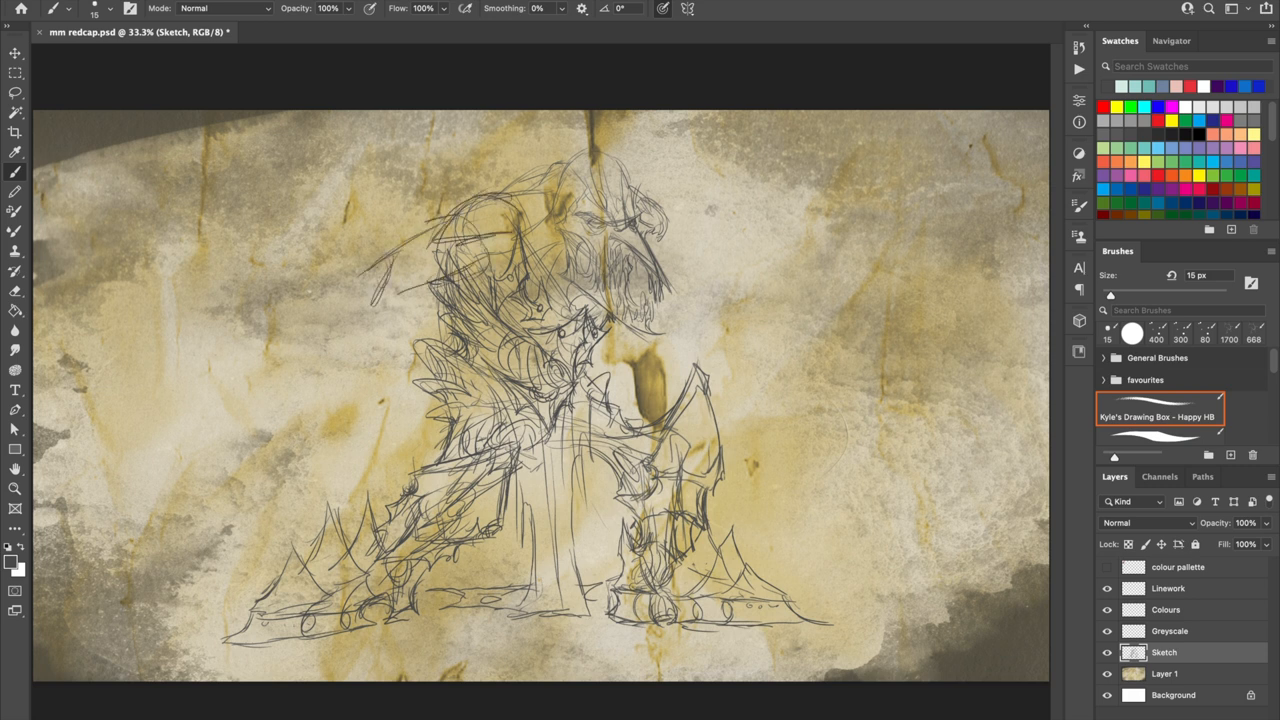
pyautogui.moveTo(420, 230); pyautogui.dragTo(300, 450)
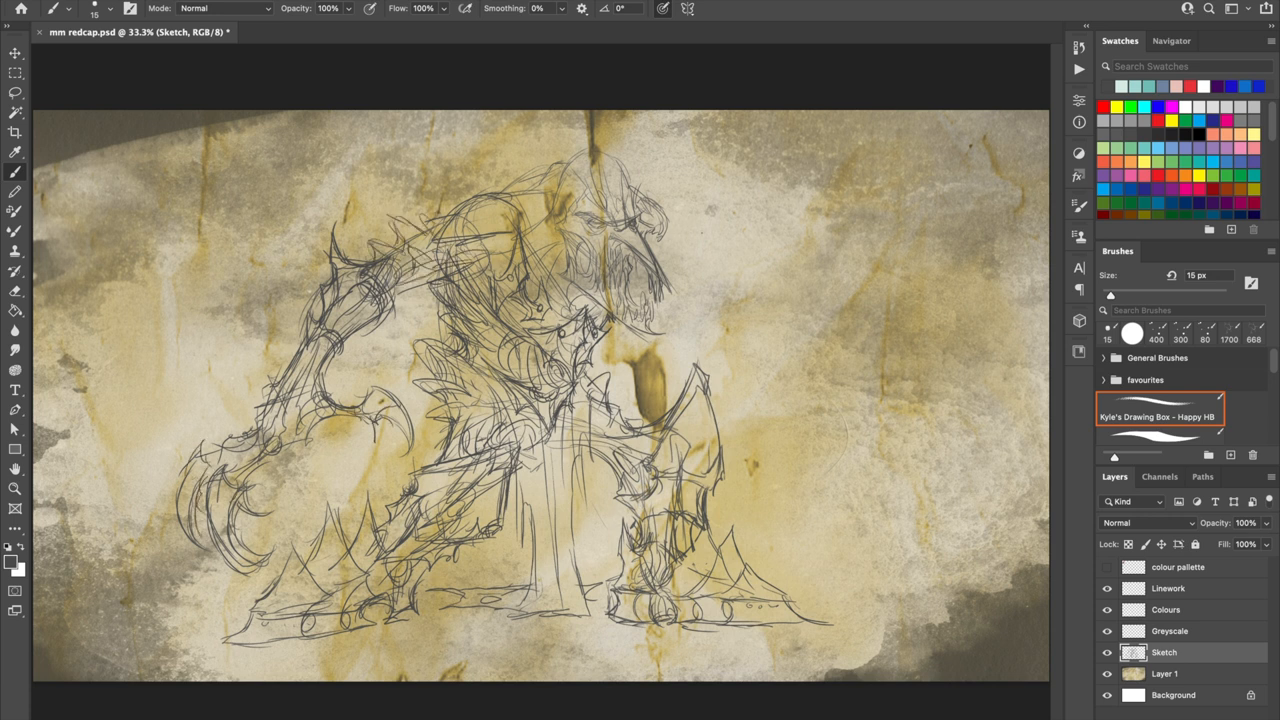
pyautogui.moveTo(665, 220); pyautogui.dragTo(800, 390)
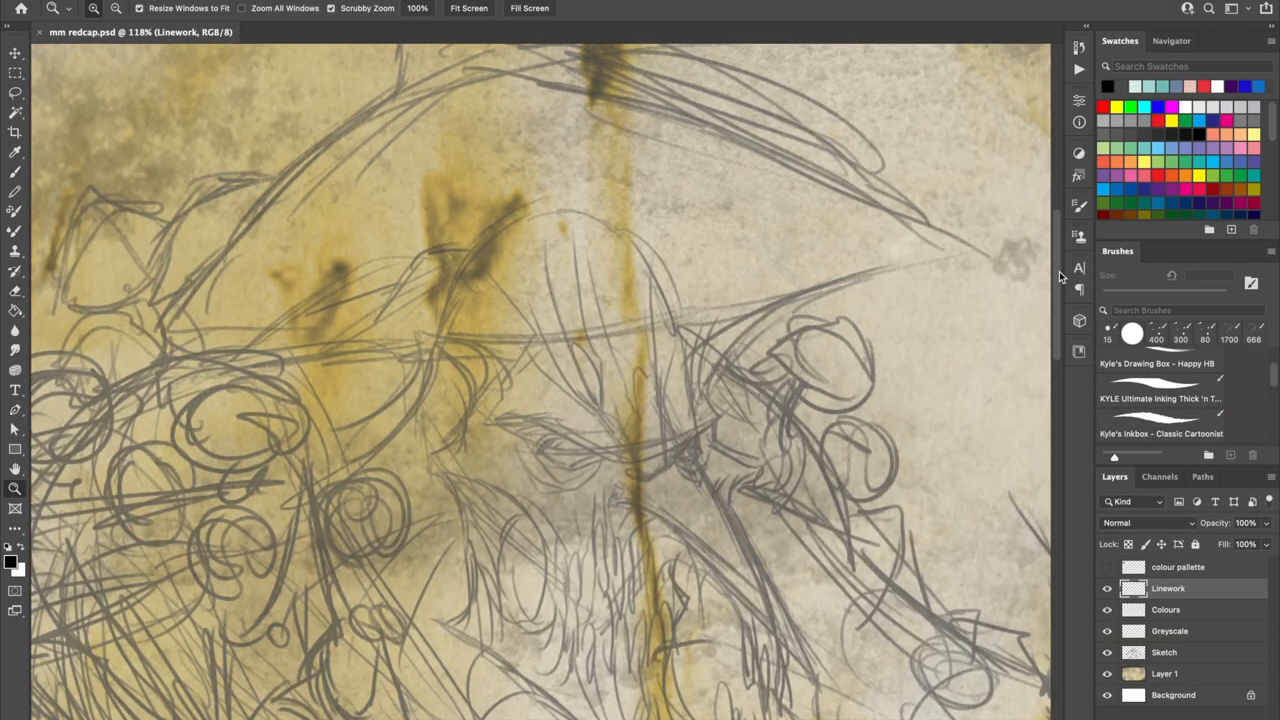
# Ink the mushroom cap's upper edge, underside and gill marks
pyautogui.moveTo(256, 262); pyautogui.dragTo(400, 90)
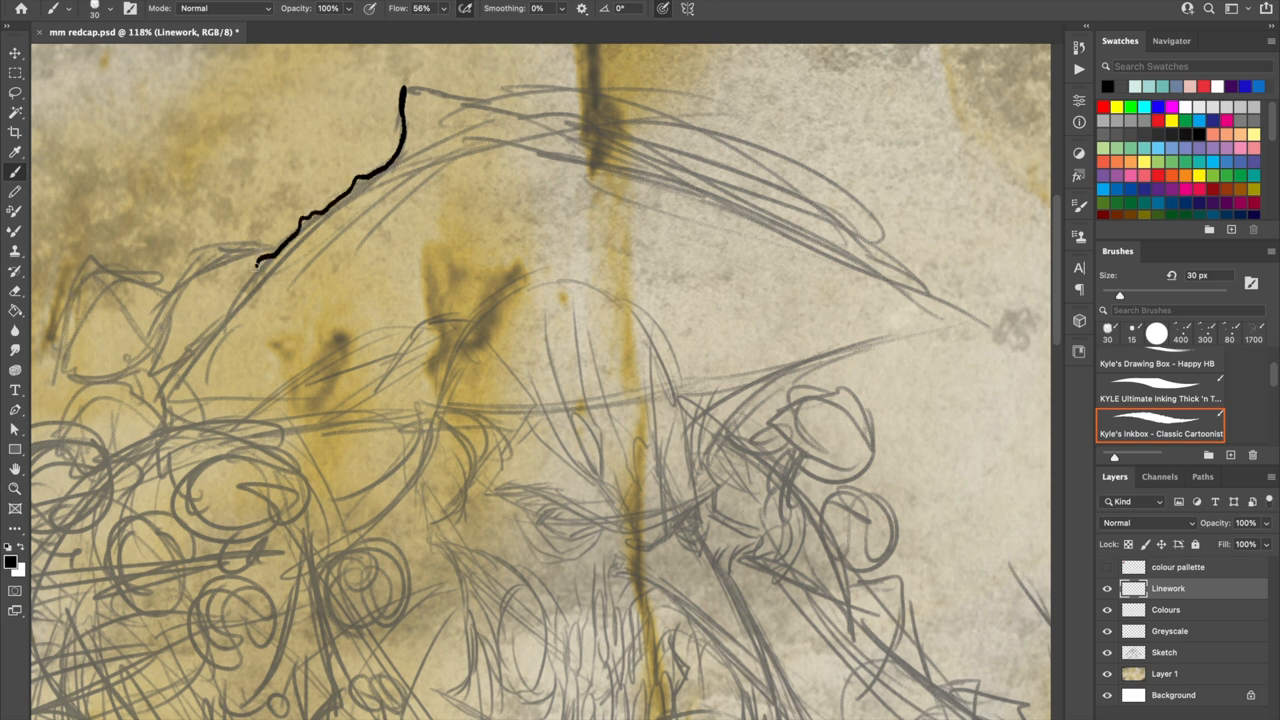
pyautogui.moveTo(255, 265); pyautogui.dragTo(455, 410)
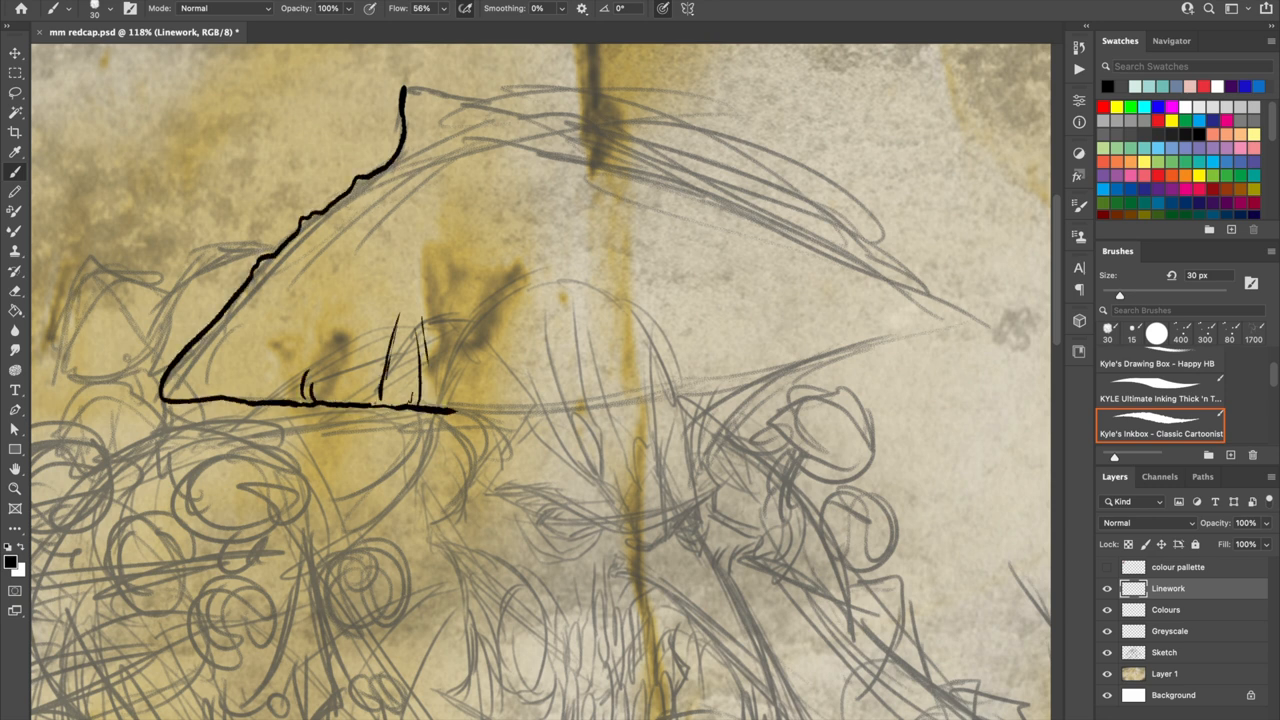
pyautogui.moveTo(540, 260); pyautogui.dragTo(790, 400)
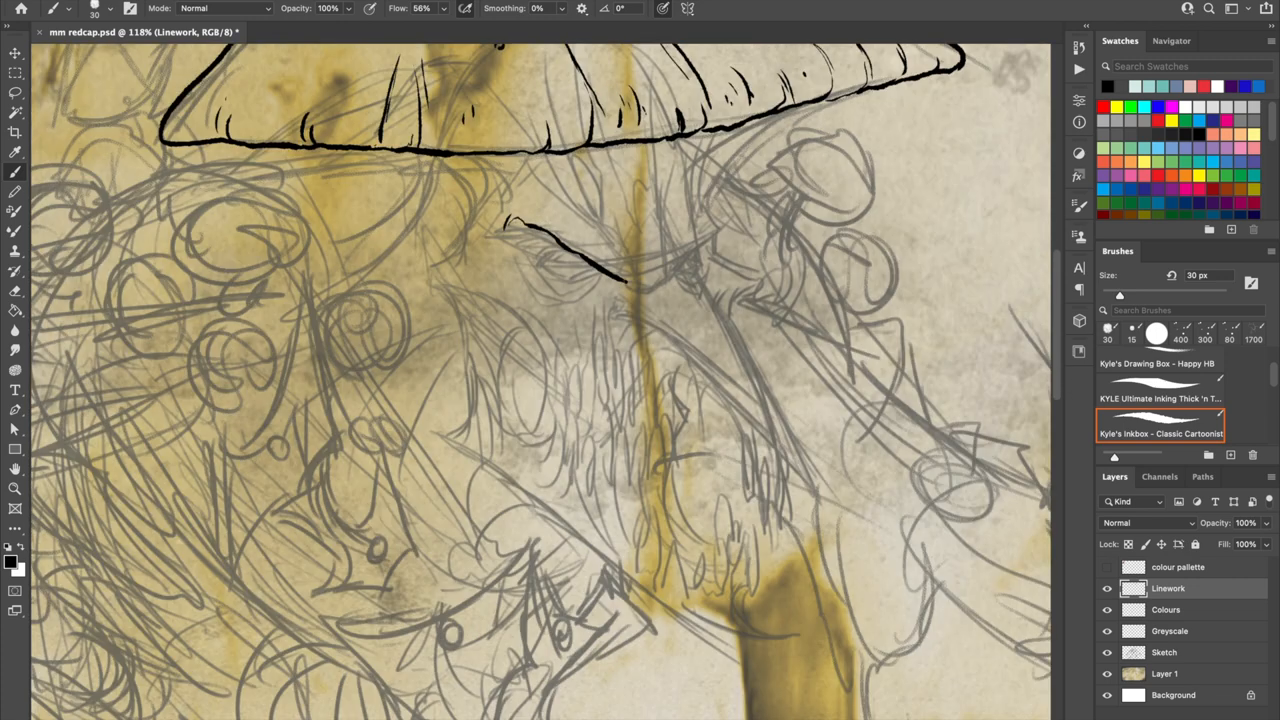
# Ink the brow, eye, face wrinkles, nose, claws, lower jaw and small mushroom cluster
pyautogui.moveTo(575, 160); pyautogui.dragTo(625, 280)
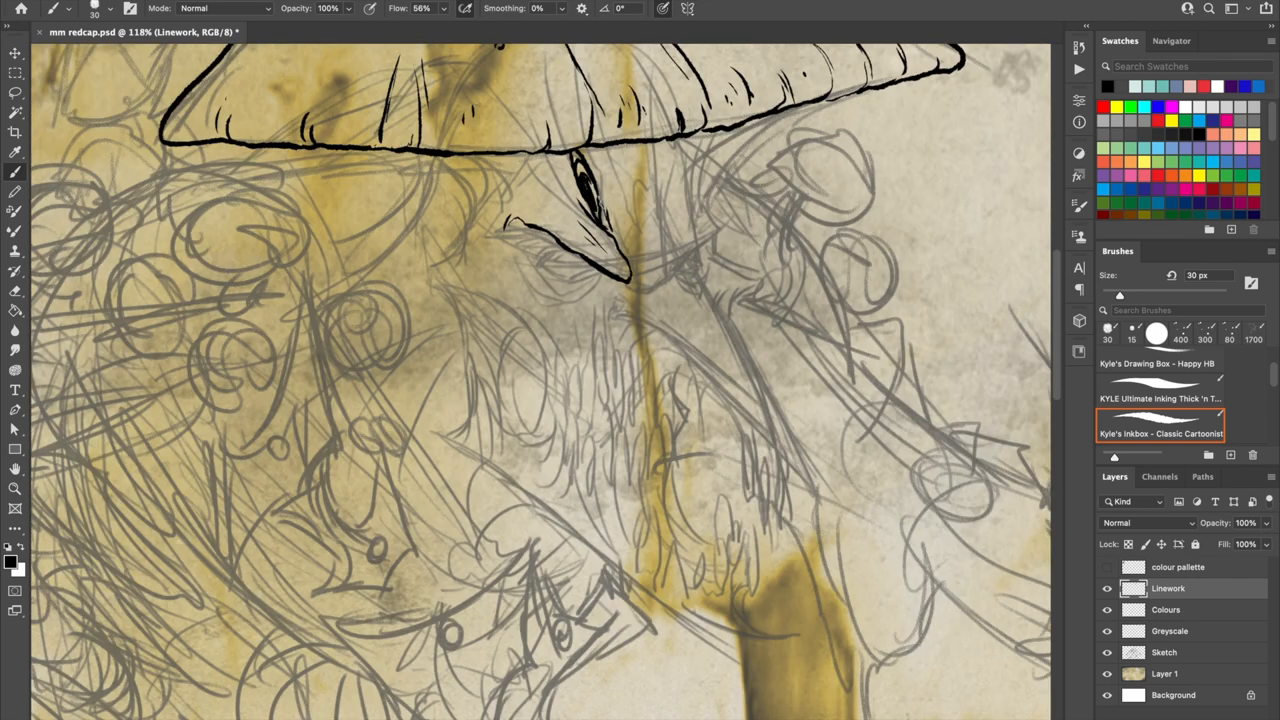
pyautogui.moveTo(600, 160); pyautogui.dragTo(640, 270)
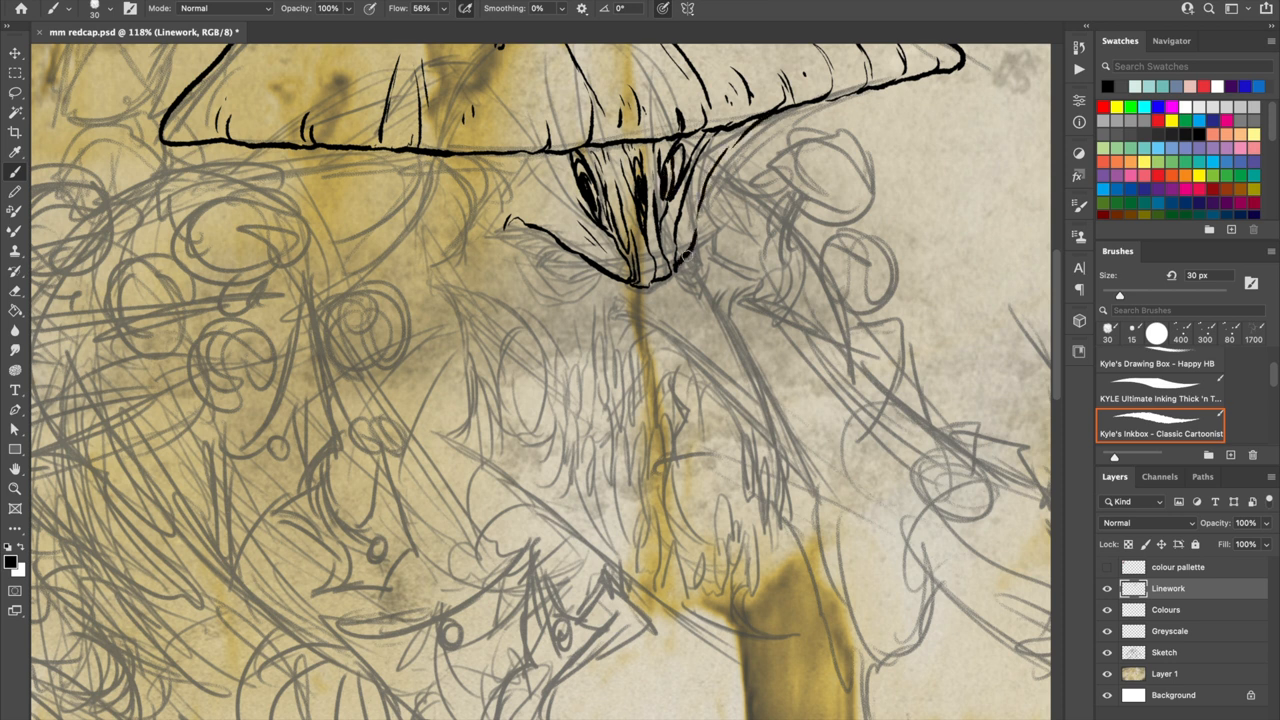
pyautogui.moveTo(690, 250); pyautogui.dragTo(860, 95)
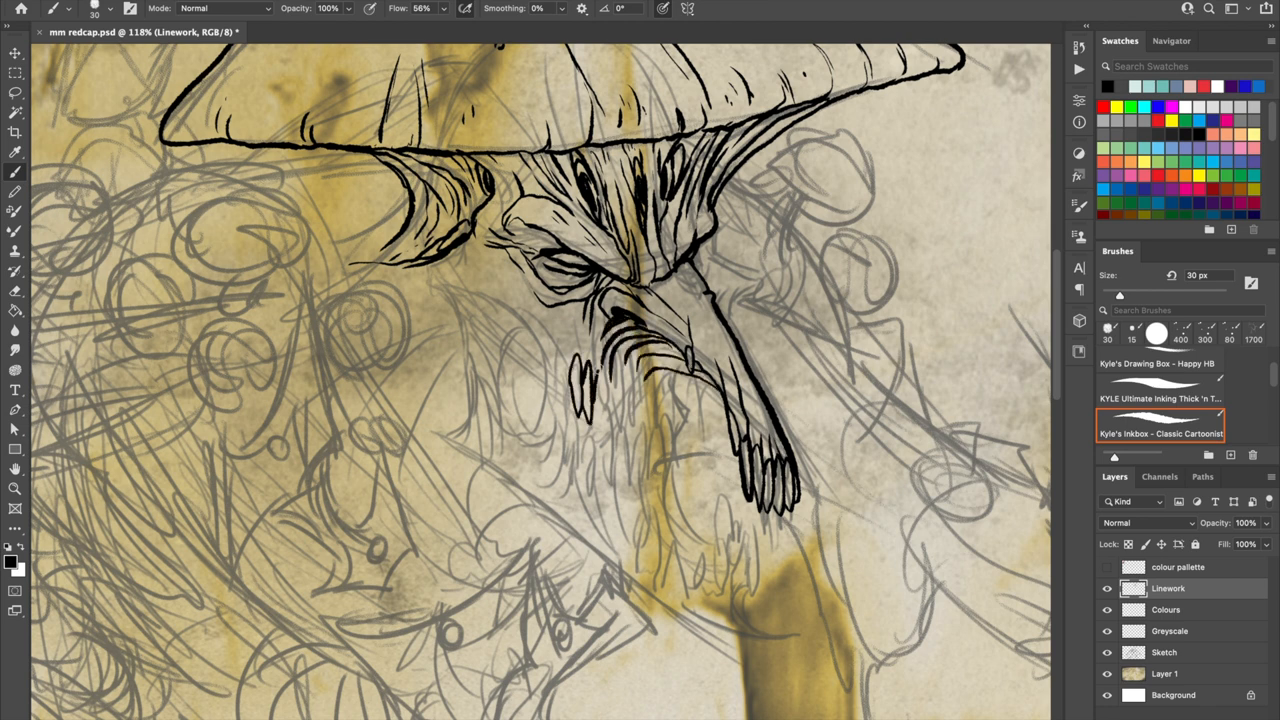
pyautogui.moveTo(560, 360); pyautogui.dragTo(660, 400)
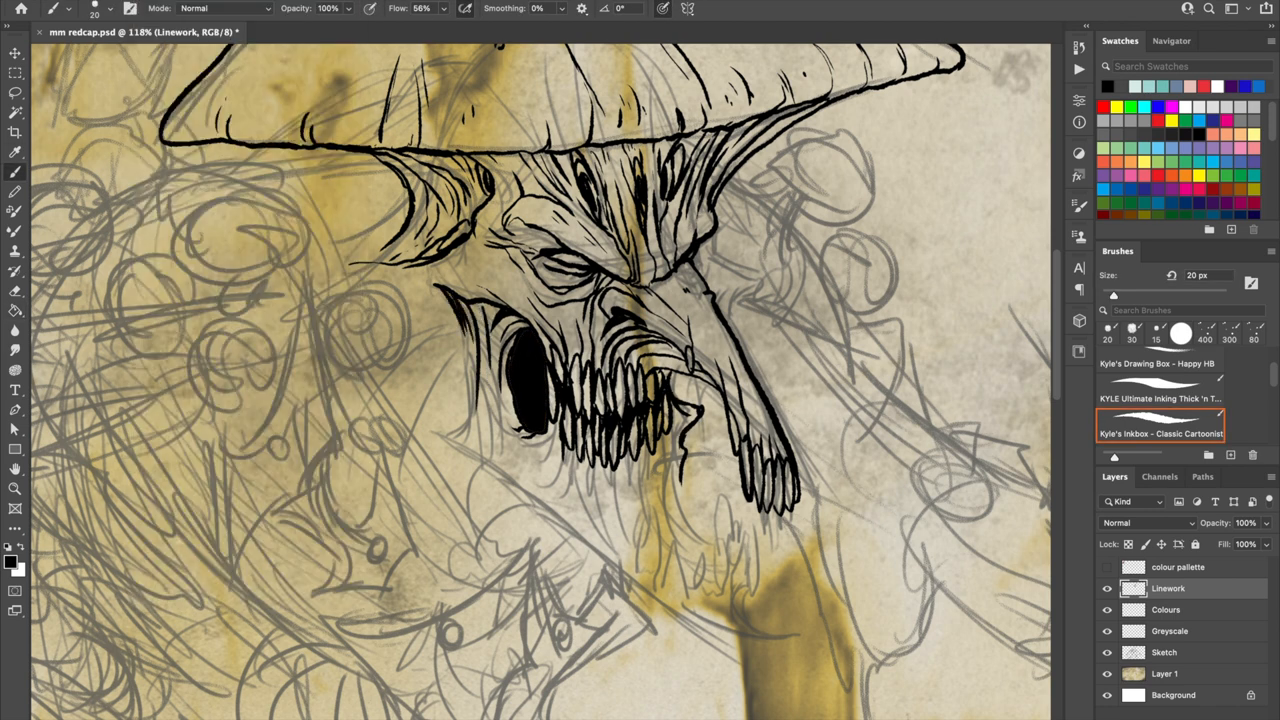
pyautogui.moveTo(450, 310); pyautogui.dragTo(520, 480)
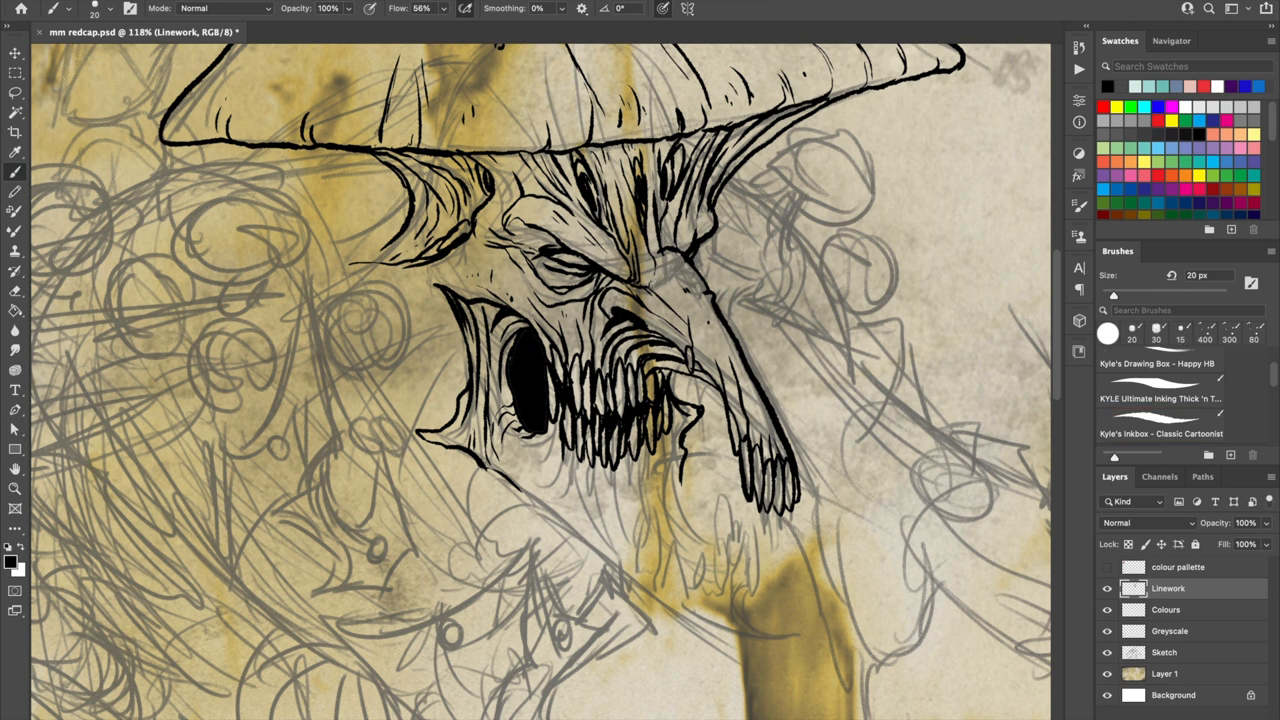
pyautogui.click(1160, 420)
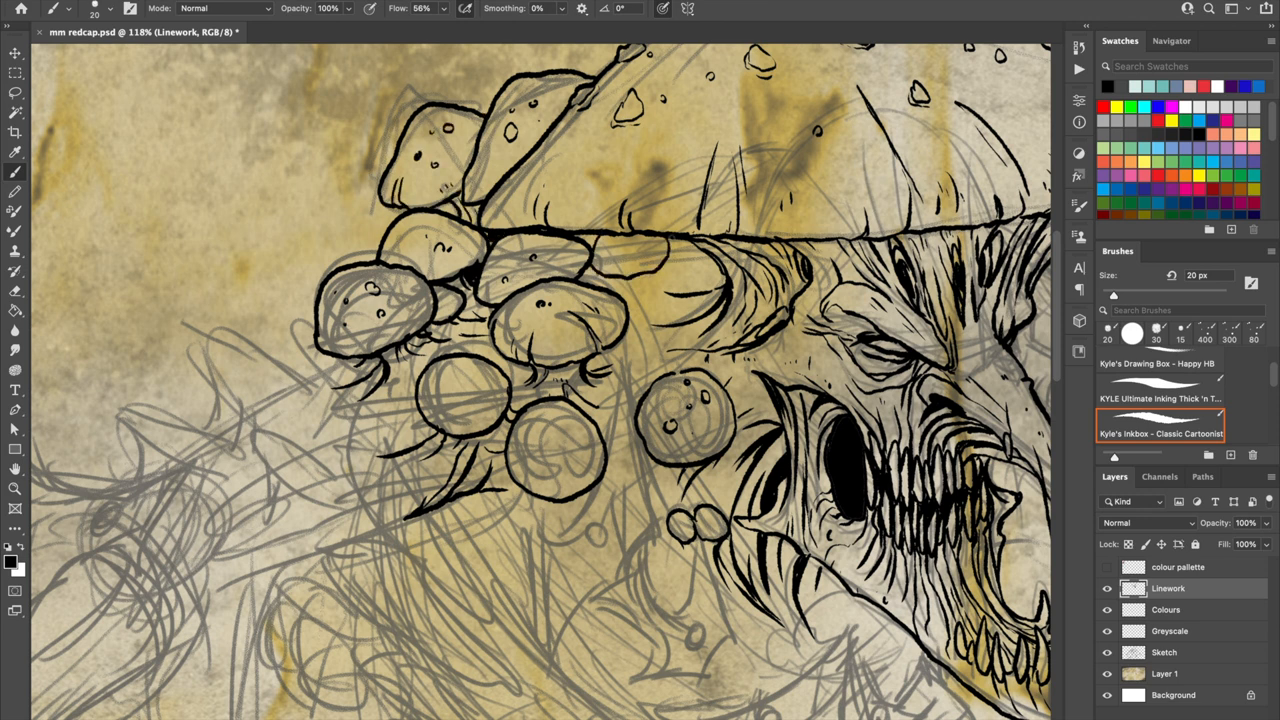
pyautogui.moveTo(620, 250); pyautogui.dragTo(670, 290)
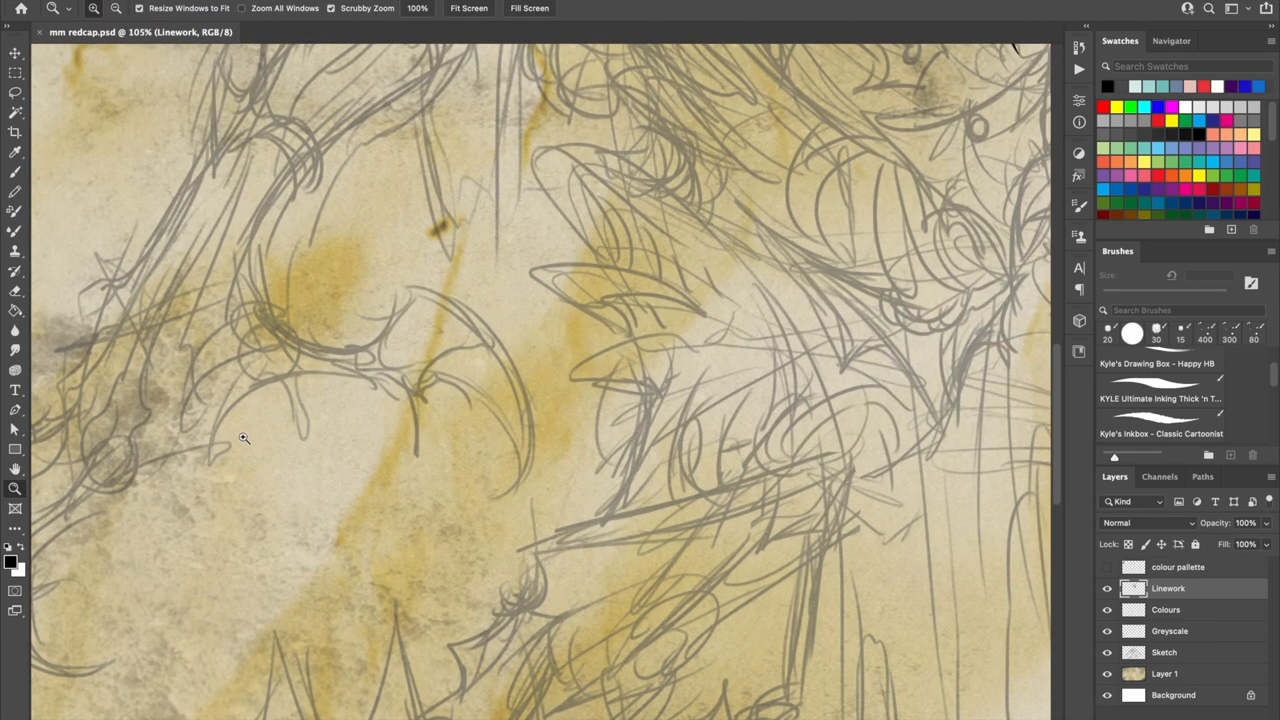
# Zoom onto the staff area and ink the staff's spiked head
pyautogui.moveTo(290, 300); pyautogui.dragTo(480, 370)
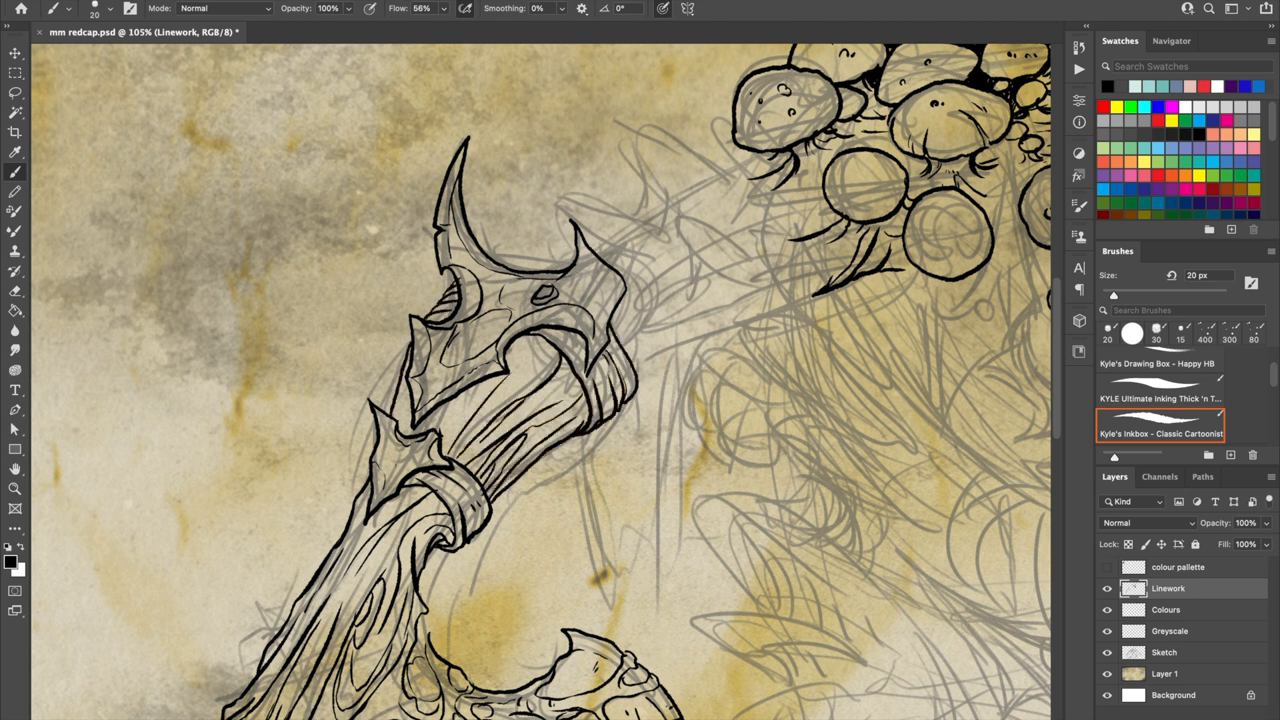
pyautogui.moveTo(560, 340); pyautogui.dragTo(800, 290)
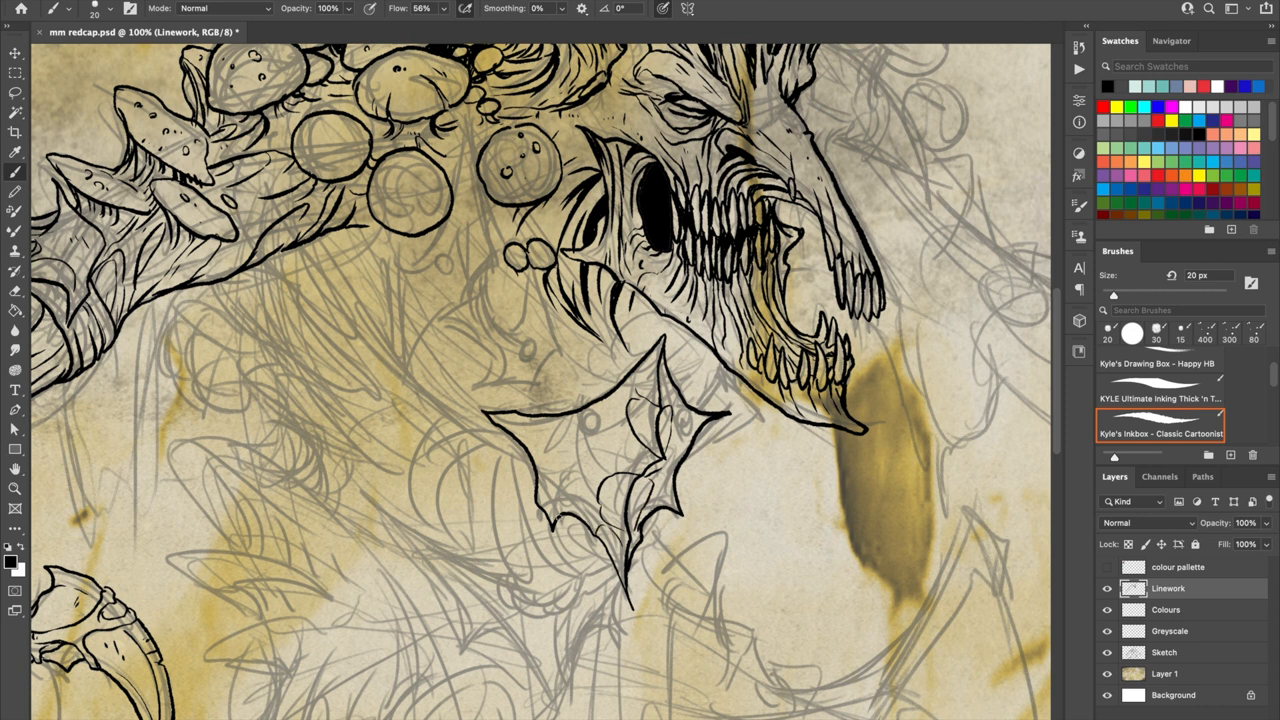
# Ink a riveted spiky plate under the chin, neck hatching and shoulder strands
pyautogui.moveTo(590, 425); pyautogui.dragTo(680, 420)
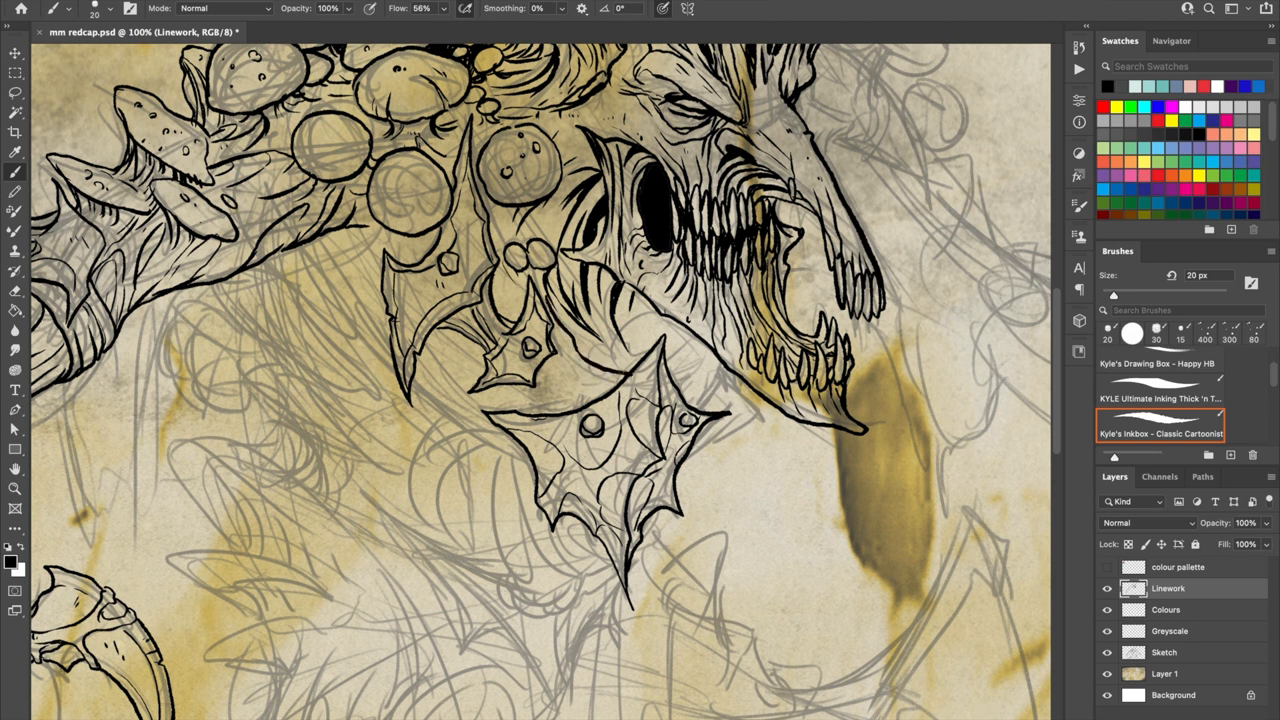
pyautogui.moveTo(505, 275); pyautogui.dragTo(600, 410)
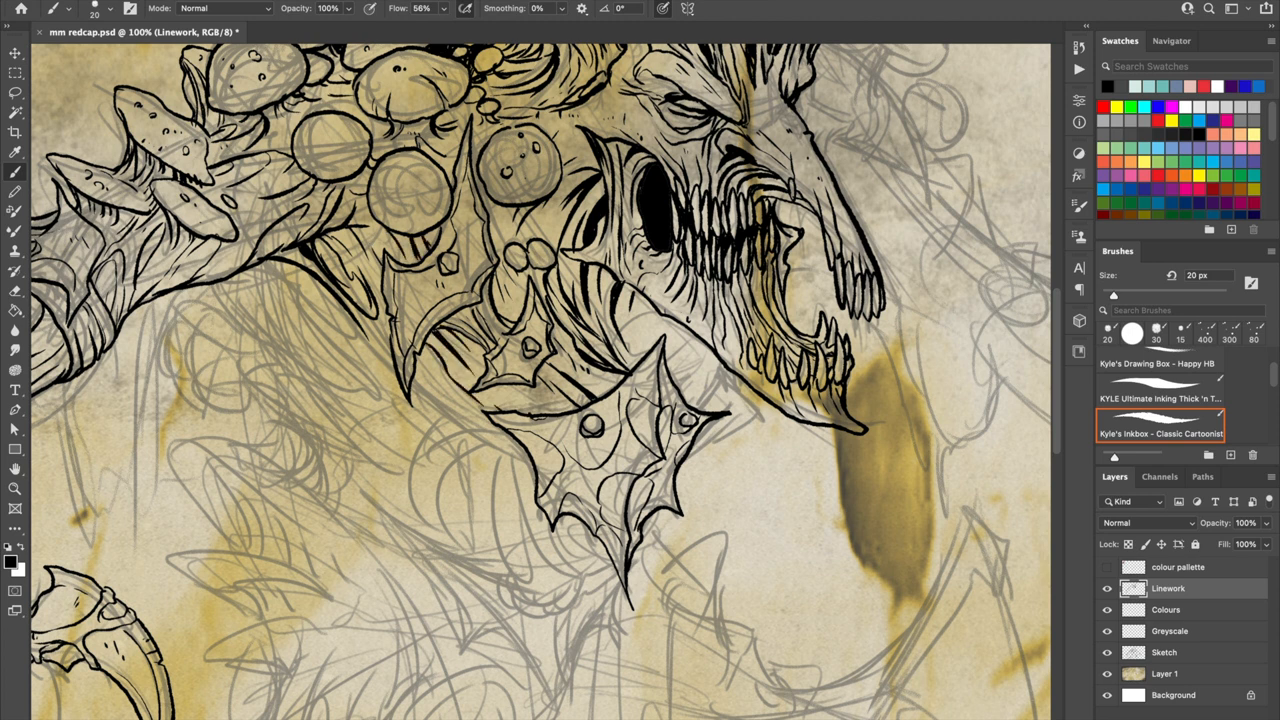
pyautogui.moveTo(290, 265); pyautogui.dragTo(530, 465)
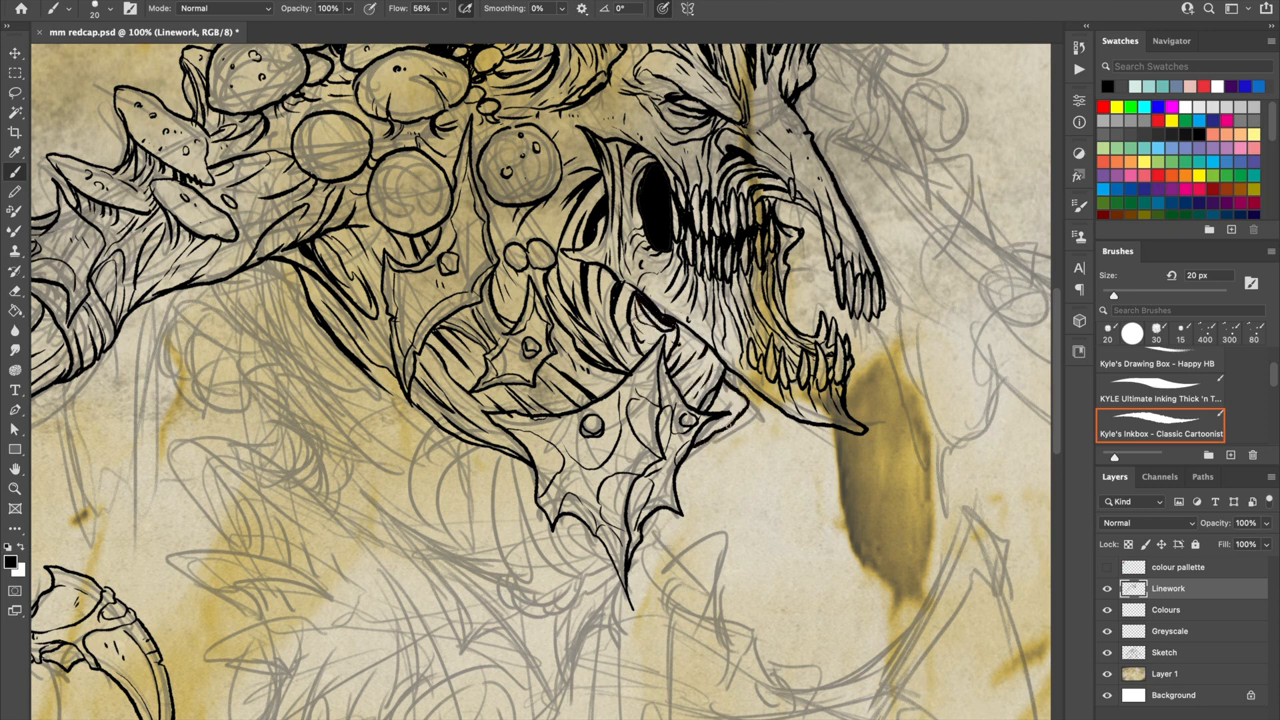
pyautogui.moveTo(250, 275); pyautogui.dragTo(380, 395)
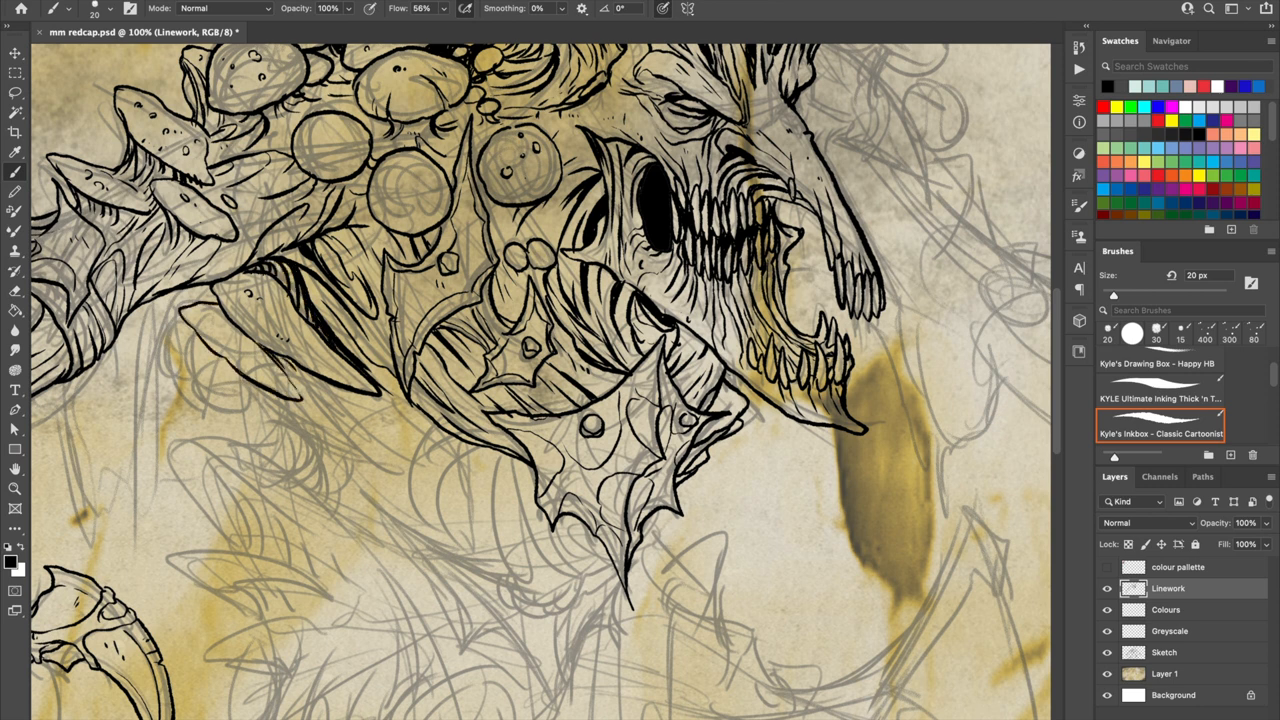
pyautogui.moveTo(240, 375); pyautogui.dragTo(400, 470)
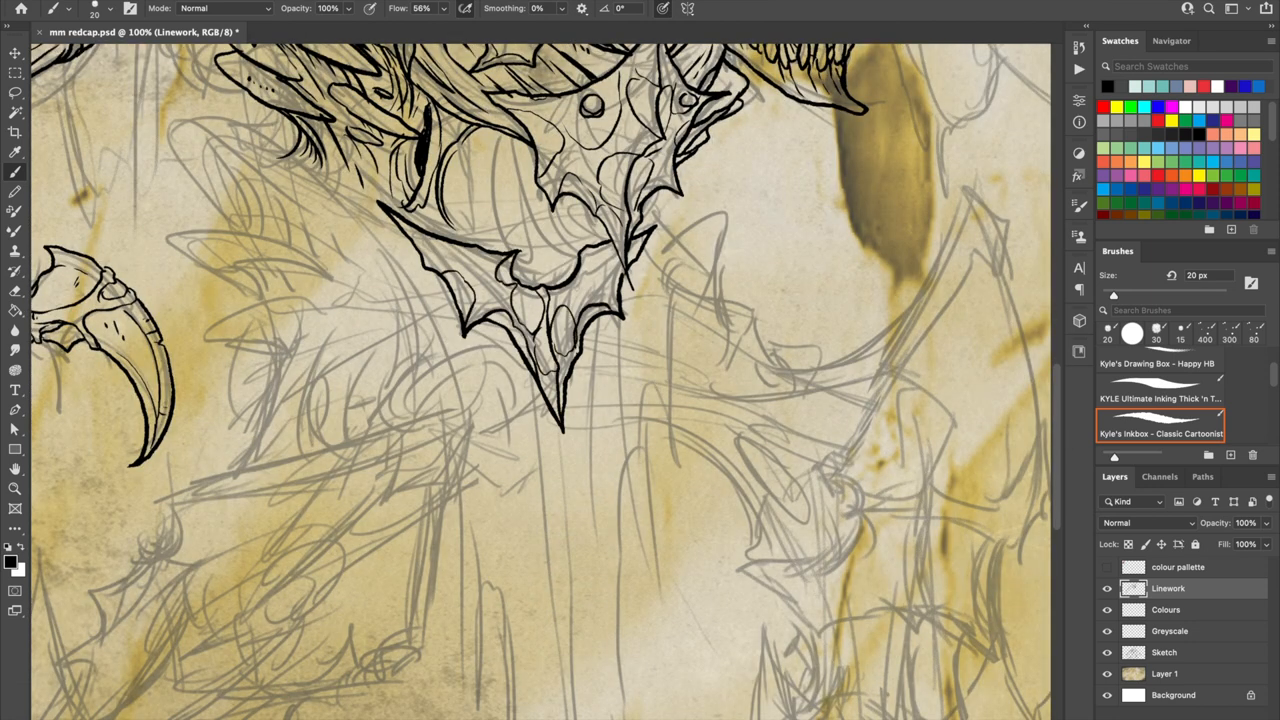
# Ink the lowest plate's rivets and ridges, shoulder strands, trunk-like torso and fungus shelf
pyautogui.moveTo(520, 150); pyautogui.dragTo(580, 300)
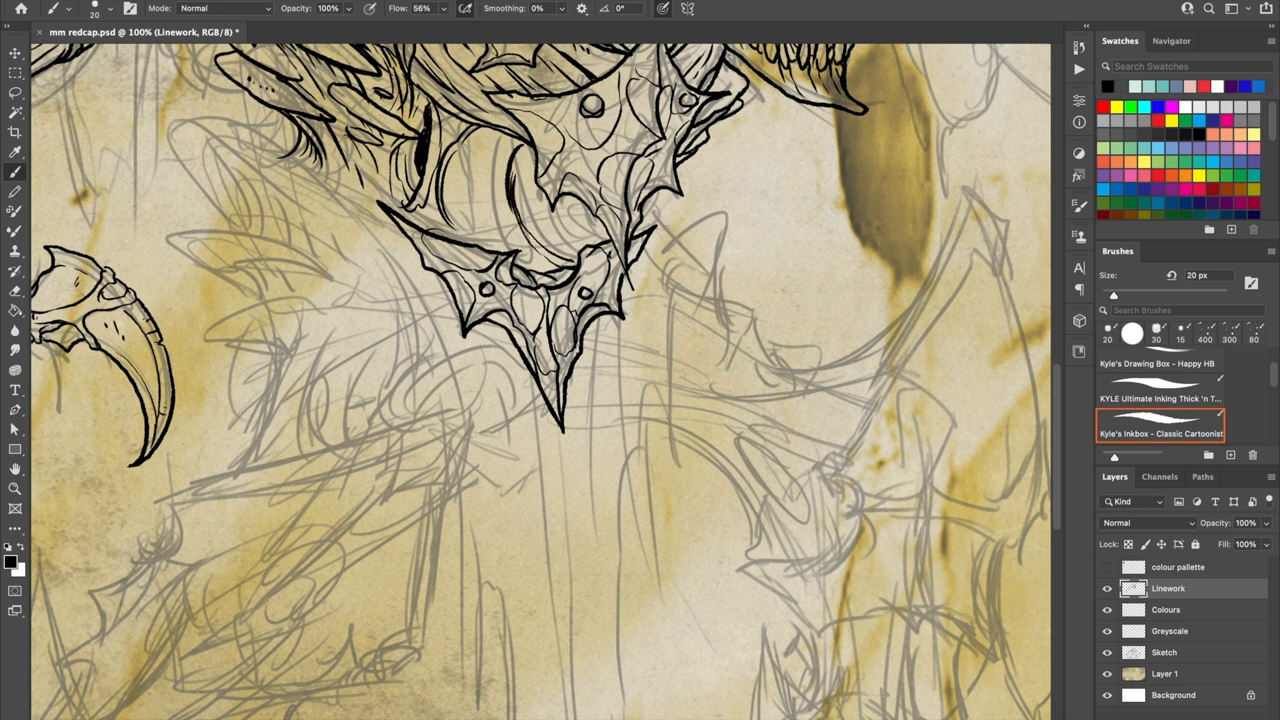
pyautogui.moveTo(520, 150); pyautogui.dragTo(575, 235)
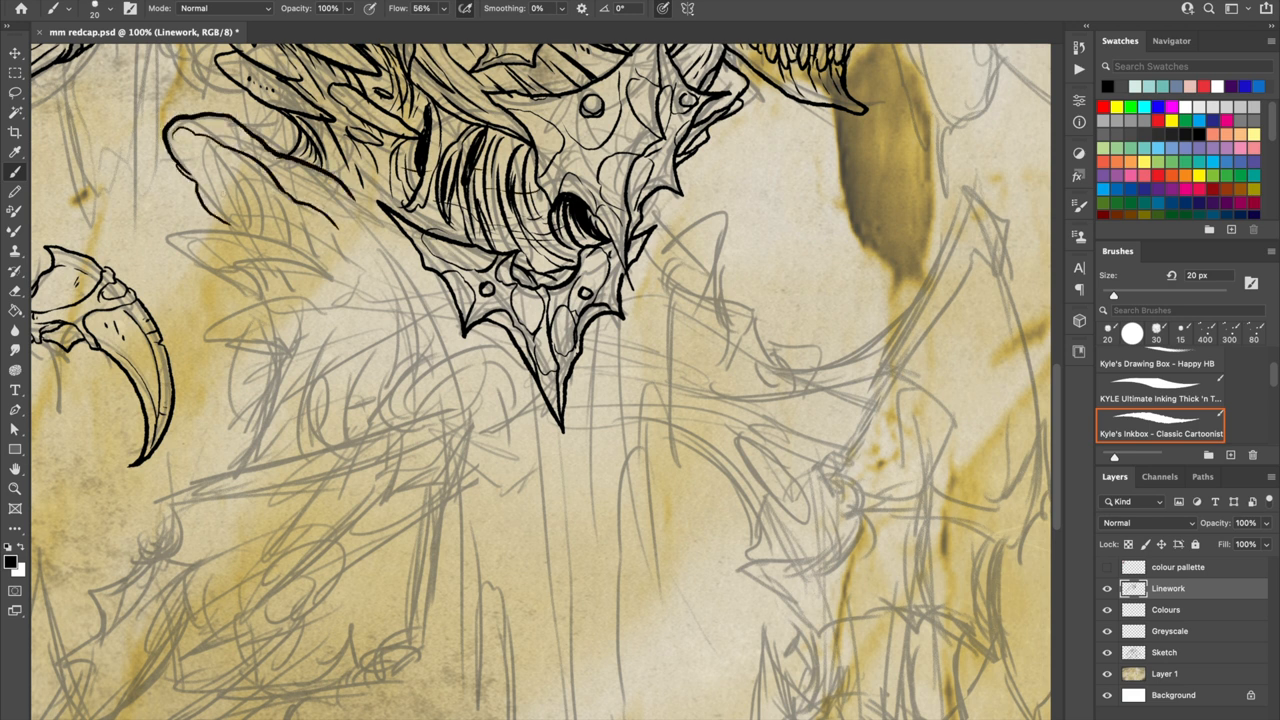
pyautogui.moveTo(190, 140); pyautogui.dragTo(380, 245)
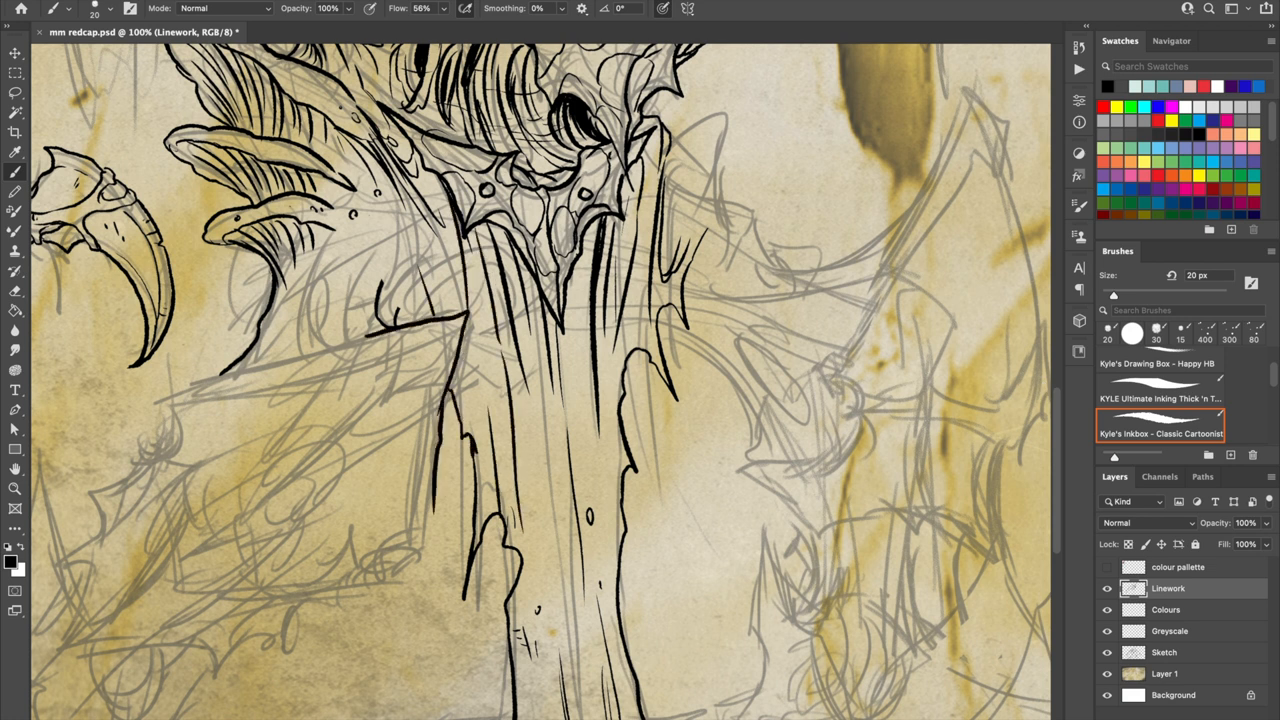
pyautogui.moveTo(320, 340); pyautogui.dragTo(400, 210)
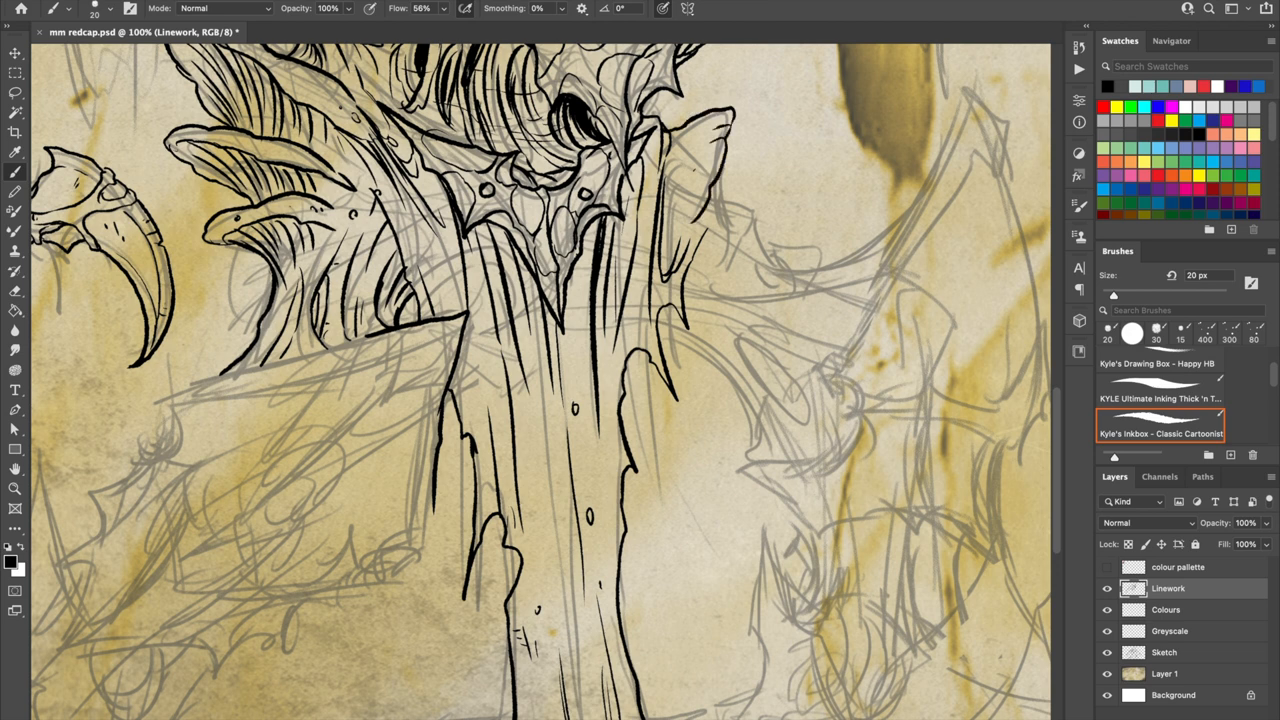
pyautogui.moveTo(700, 180); pyautogui.dragTo(810, 270)
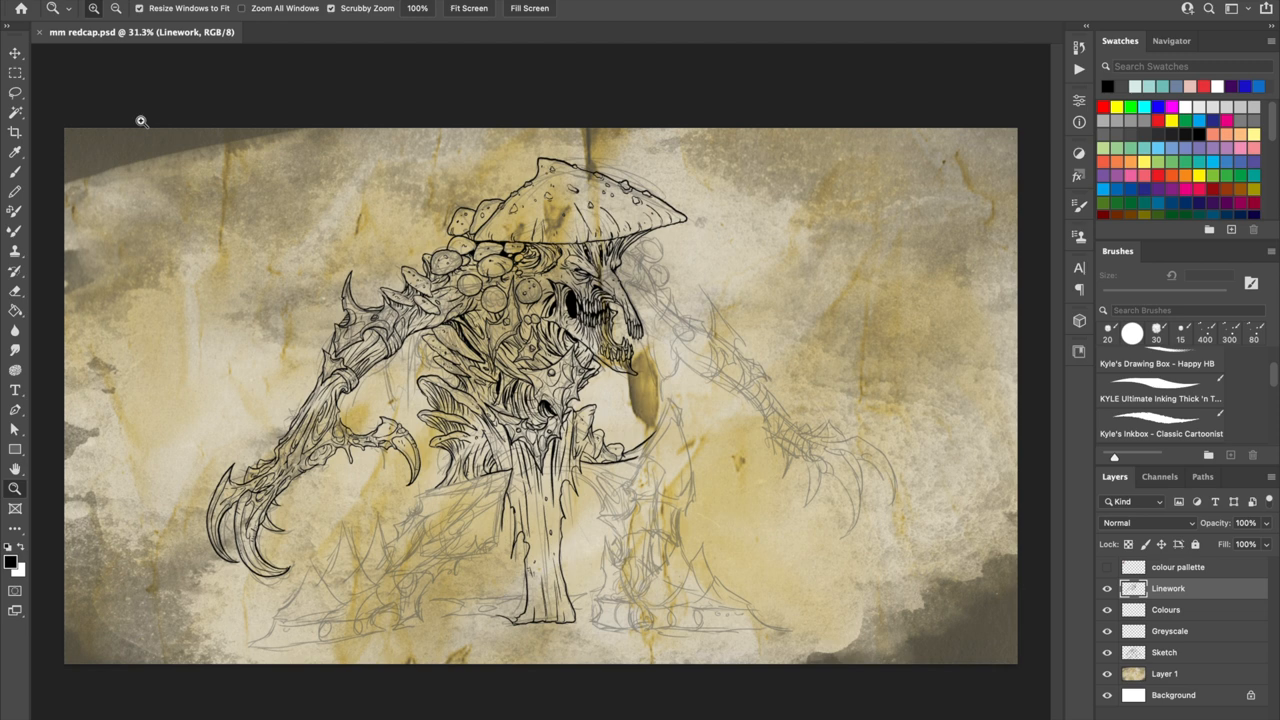
pyautogui.moveTo(878, 161)
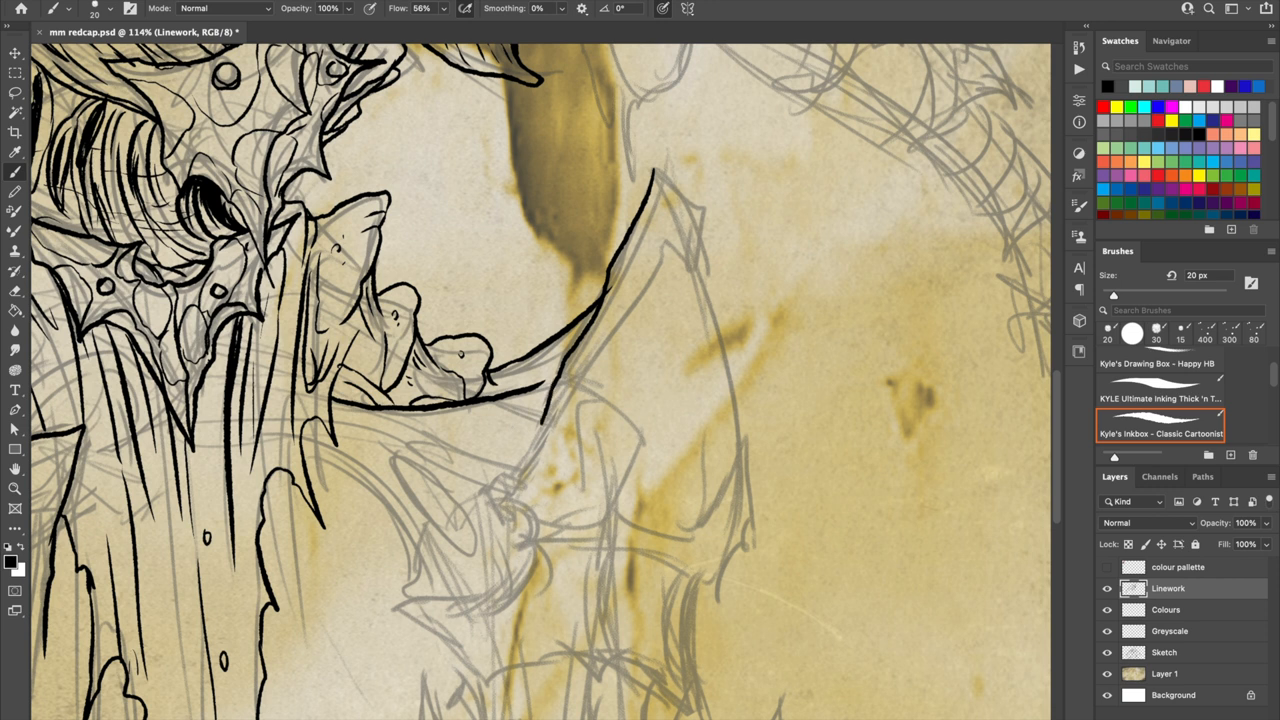
# Ink black outlines of the right arm, raised claw and head with the 20 px Cartoonist brush
pyautogui.moveTo(680, 180); pyautogui.dragTo(535, 490)
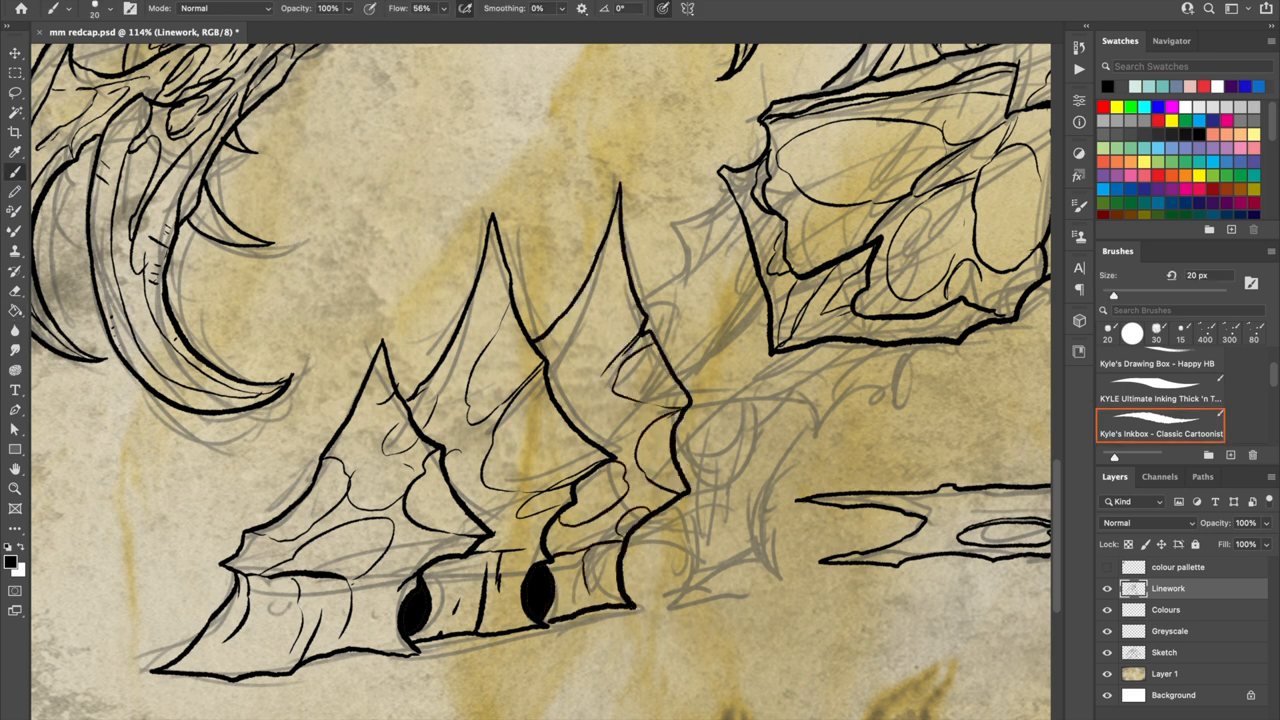
pyautogui.click(644, 556)
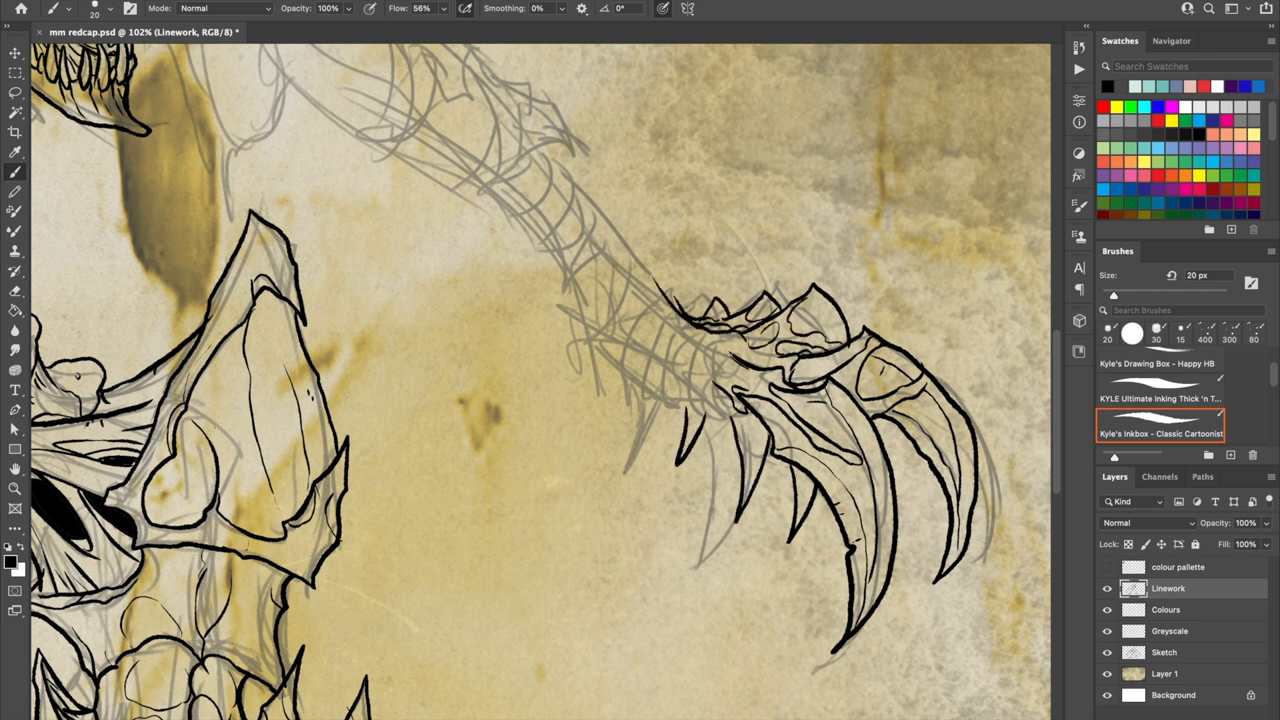
pyautogui.moveTo(650, 270); pyautogui.dragTo(720, 410)
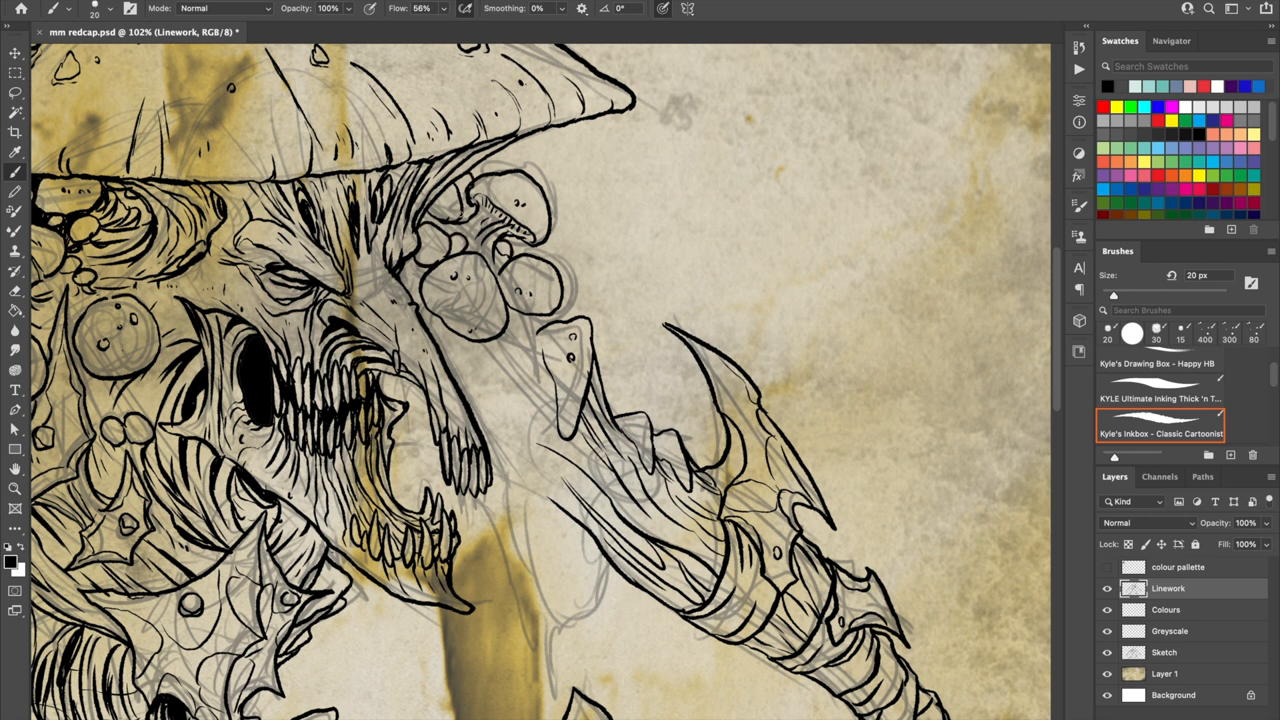
pyautogui.moveTo(460, 340); pyautogui.dragTo(535, 415)
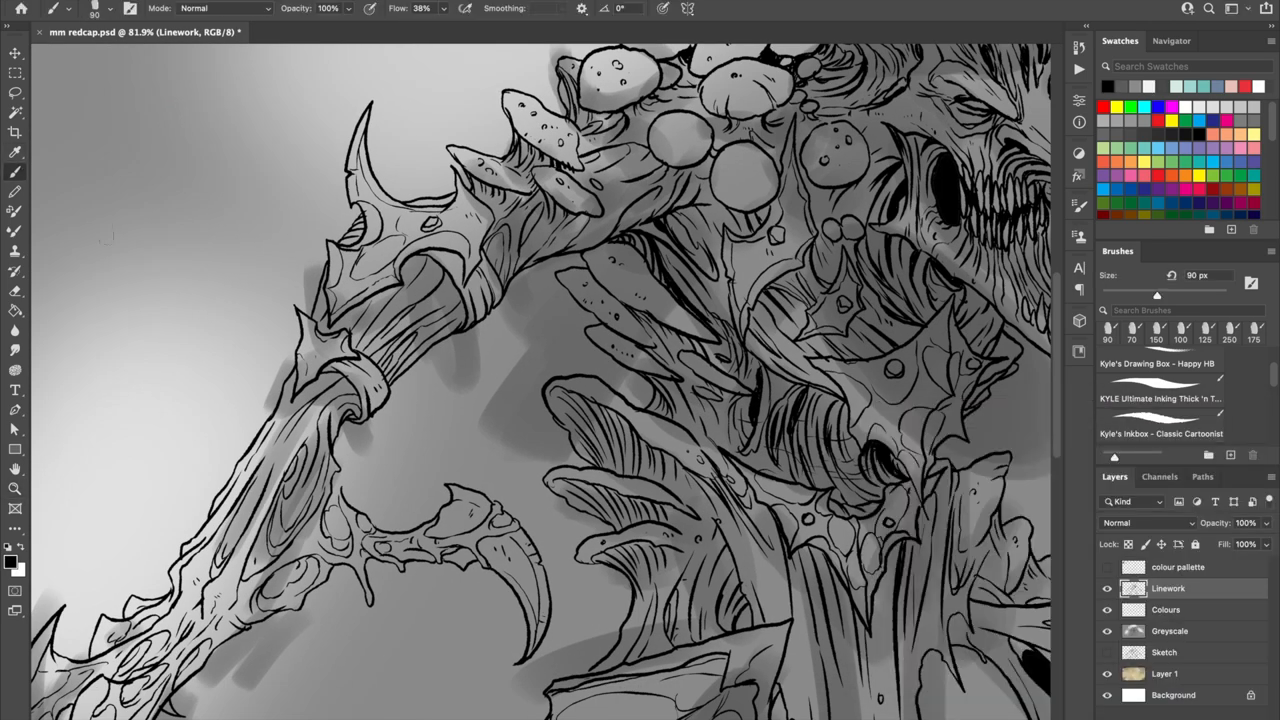
# Paint soft grey shading around the creature on the Greyscale layer at 38% flow
pyautogui.click(1160, 373)
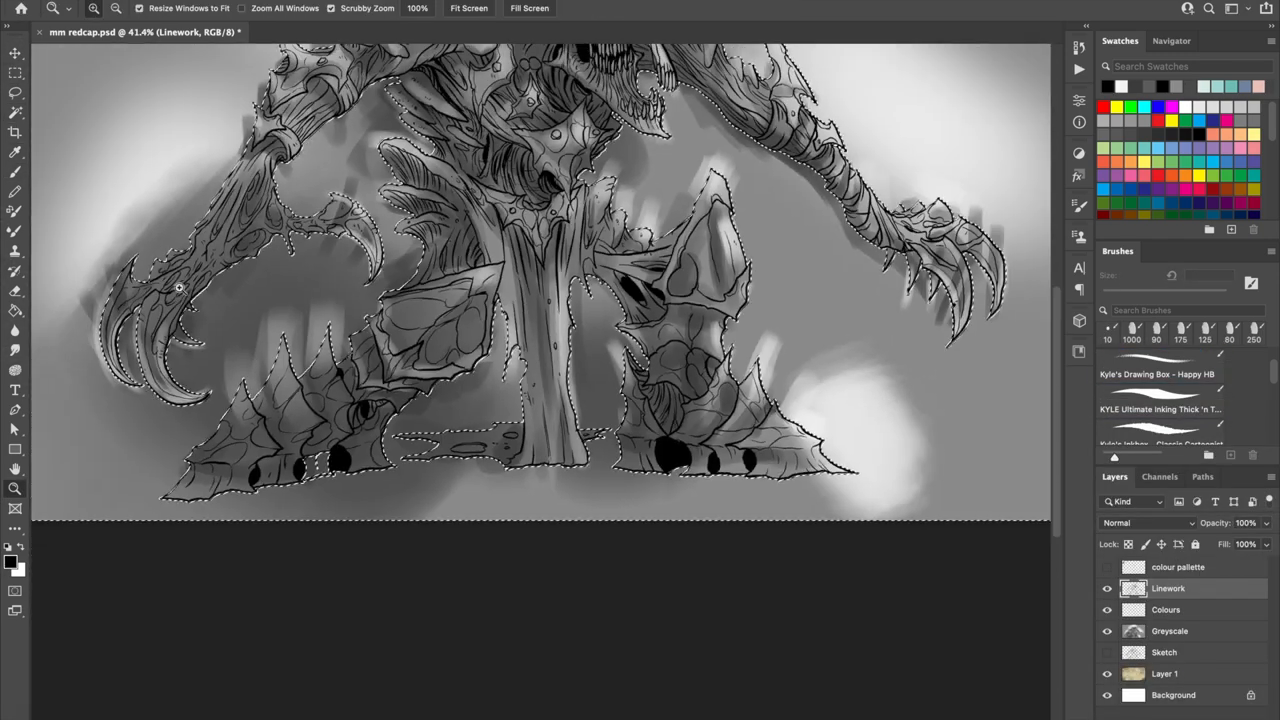
# Zoom in on the creature's lower left claw
pyautogui.click(1170, 630)
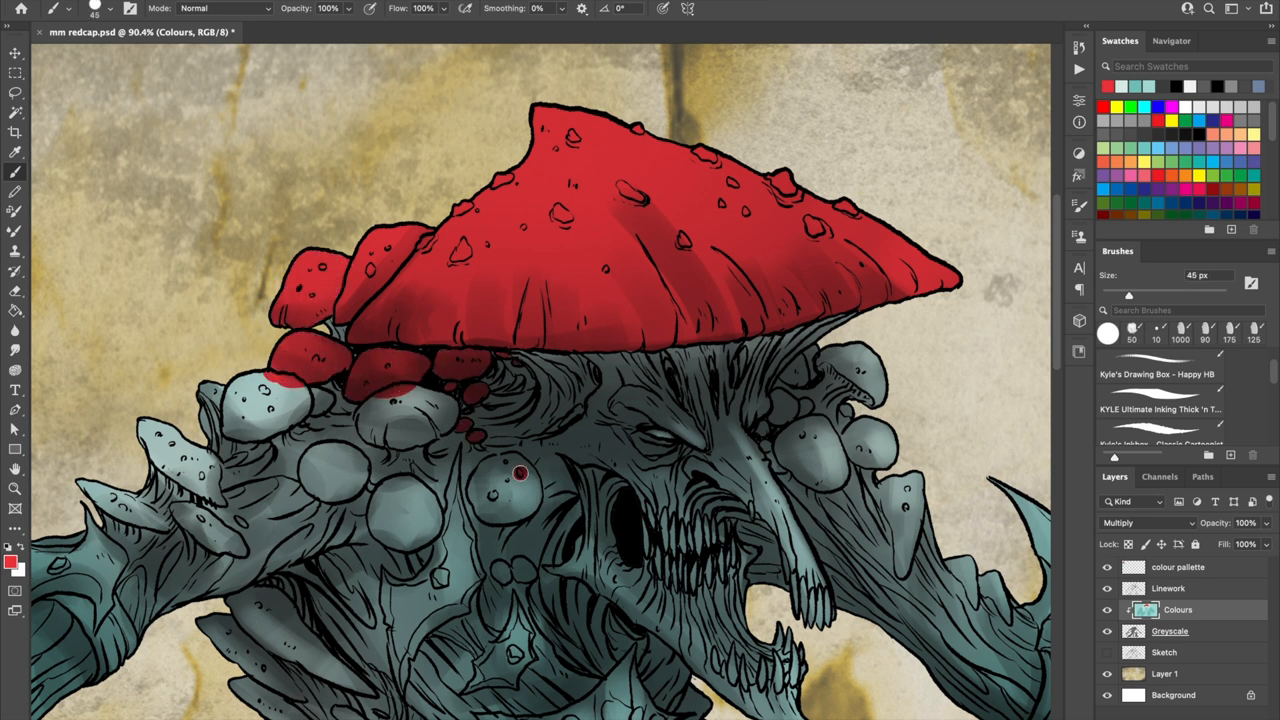
# Paint red on a small mushroom spot, the fleshy chest growths and the long chest growth
pyautogui.click(505, 490)
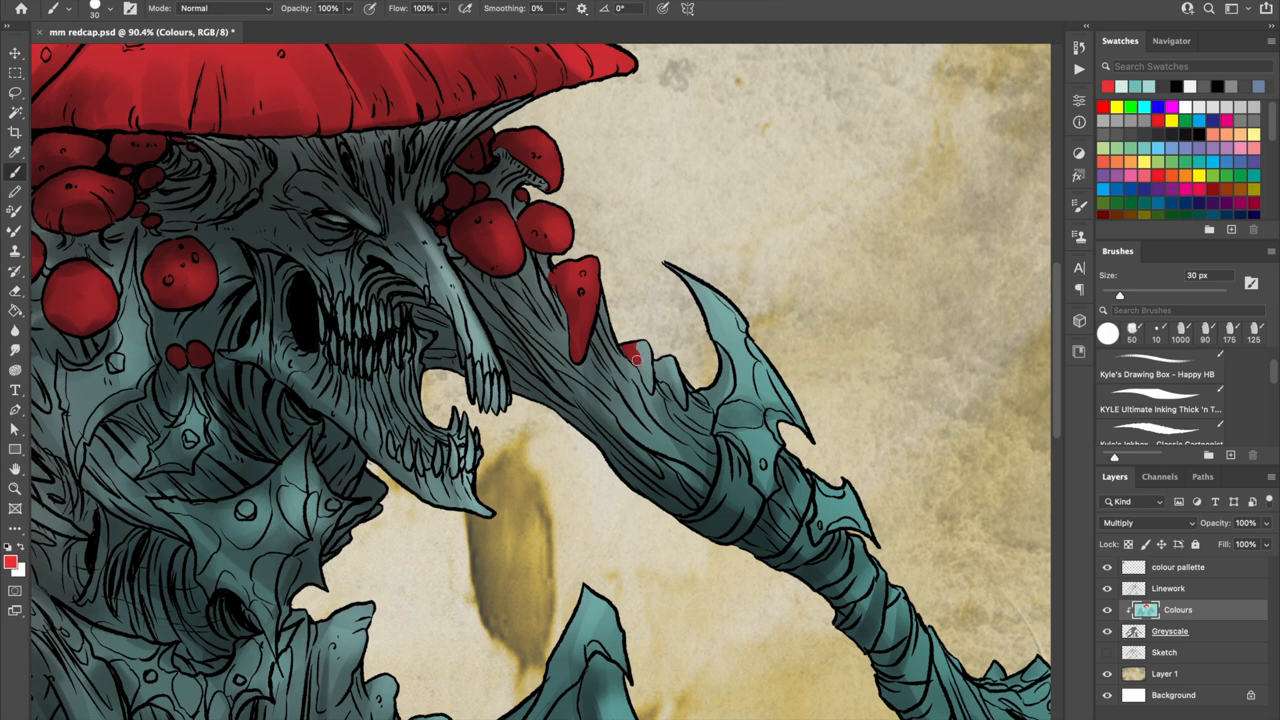
pyautogui.scroll(-3)
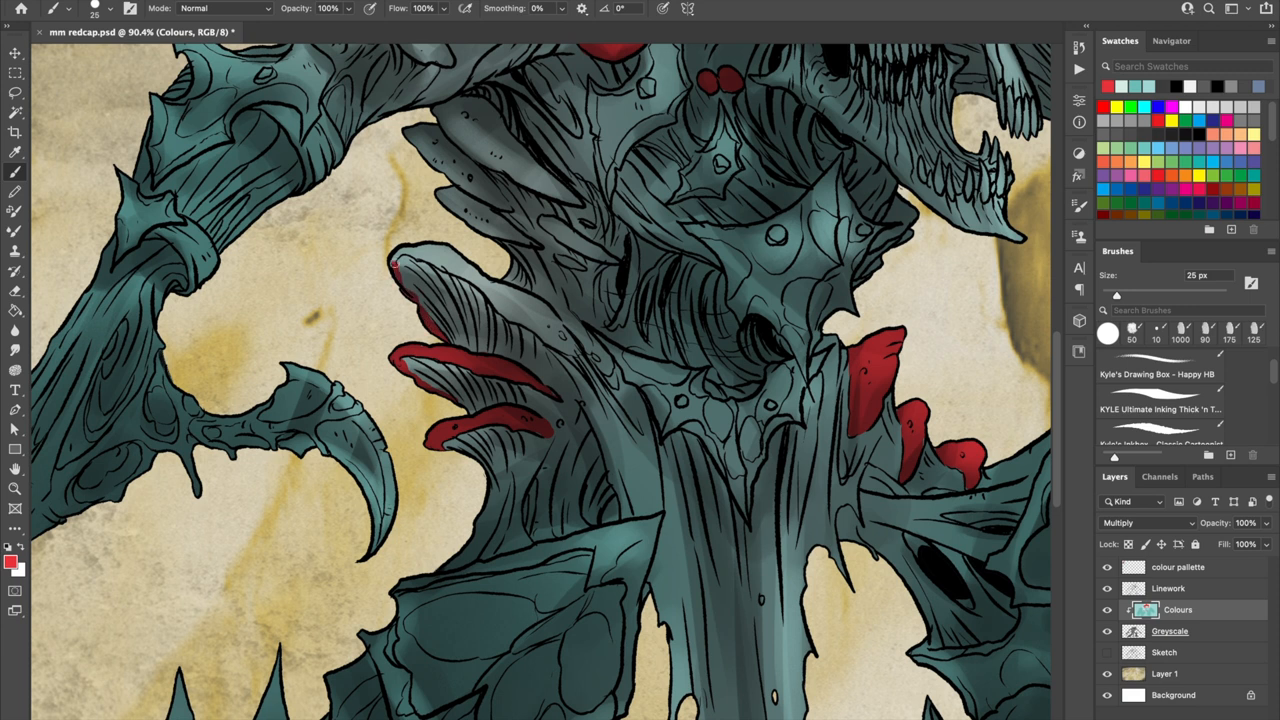
pyautogui.moveTo(400, 260); pyautogui.dragTo(580, 385)
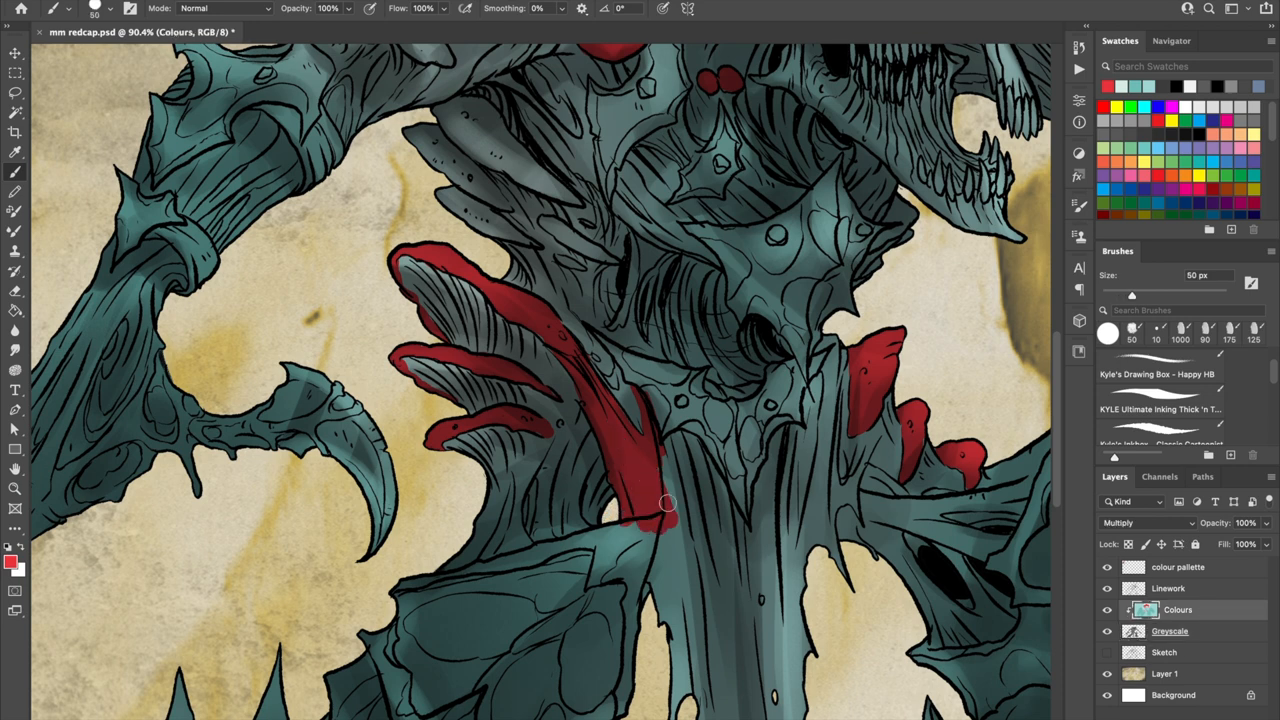
pyautogui.moveTo(665, 503); pyautogui.dragTo(838, 485)
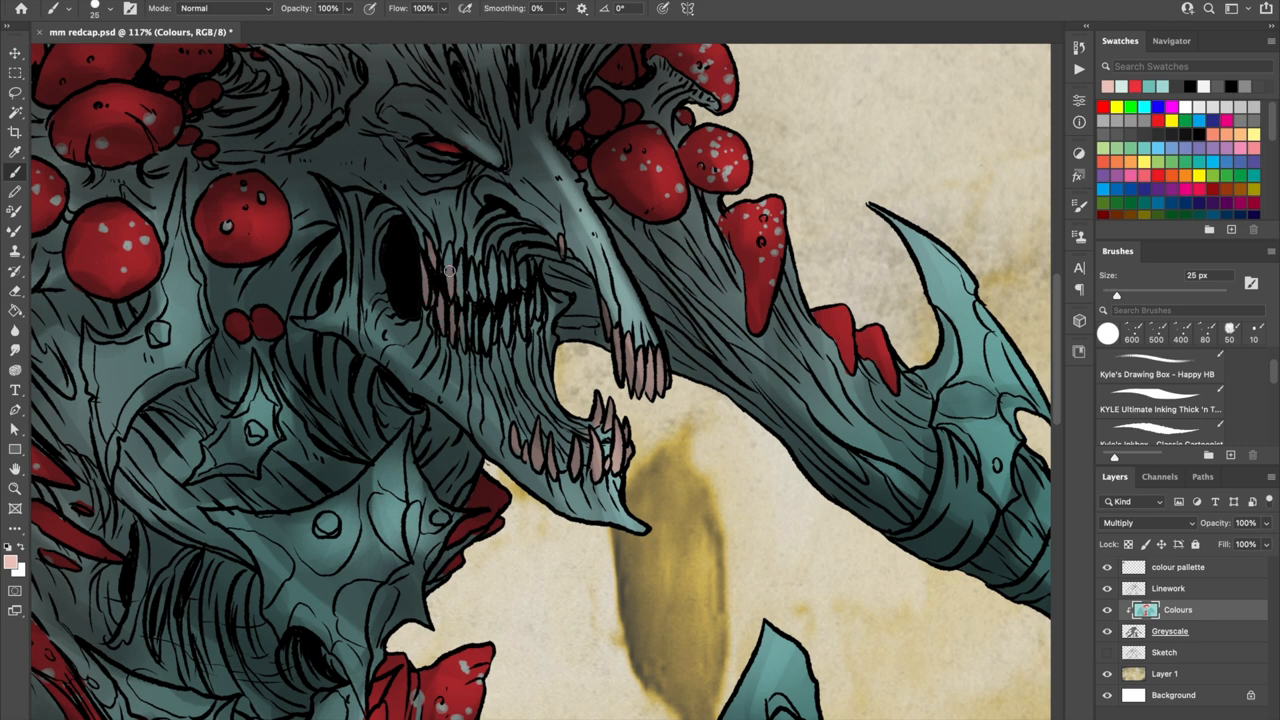
# Tint the teeth pale pink and paint pink wrappings banding along the arm
pyautogui.moveTo(449, 270); pyautogui.dragTo(464, 344)
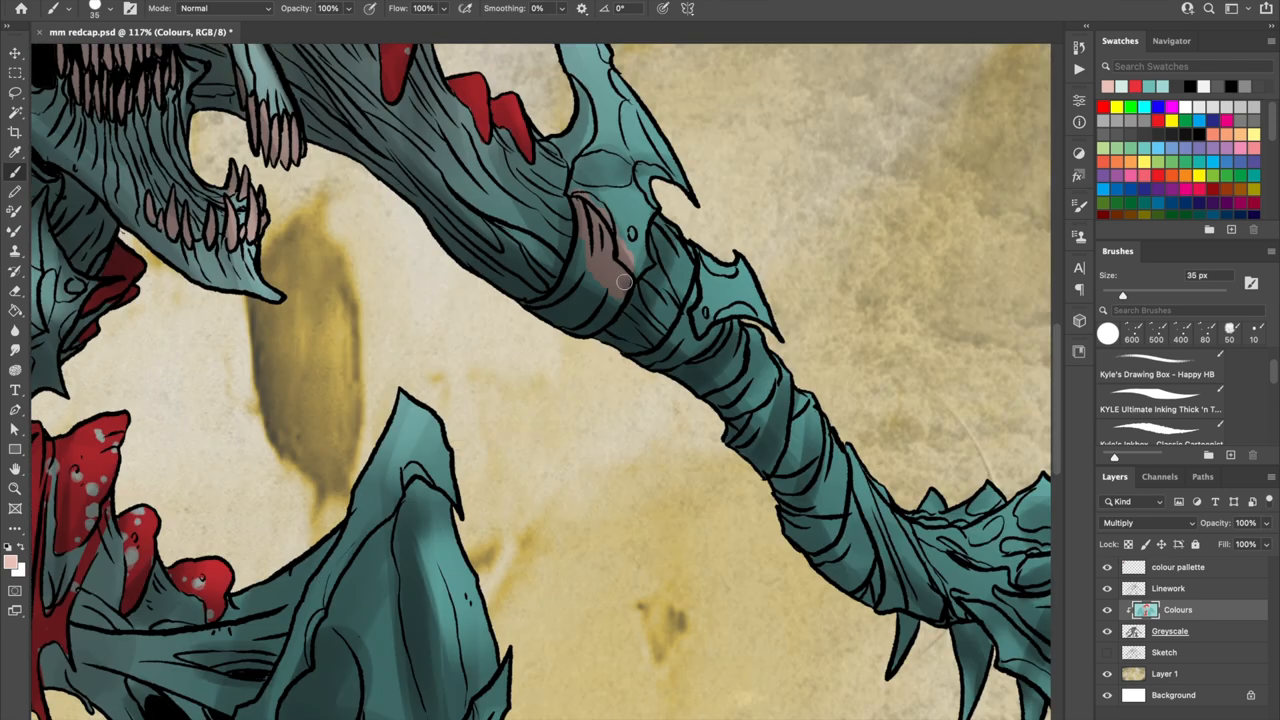
pyautogui.moveTo(620, 280); pyautogui.dragTo(760, 430)
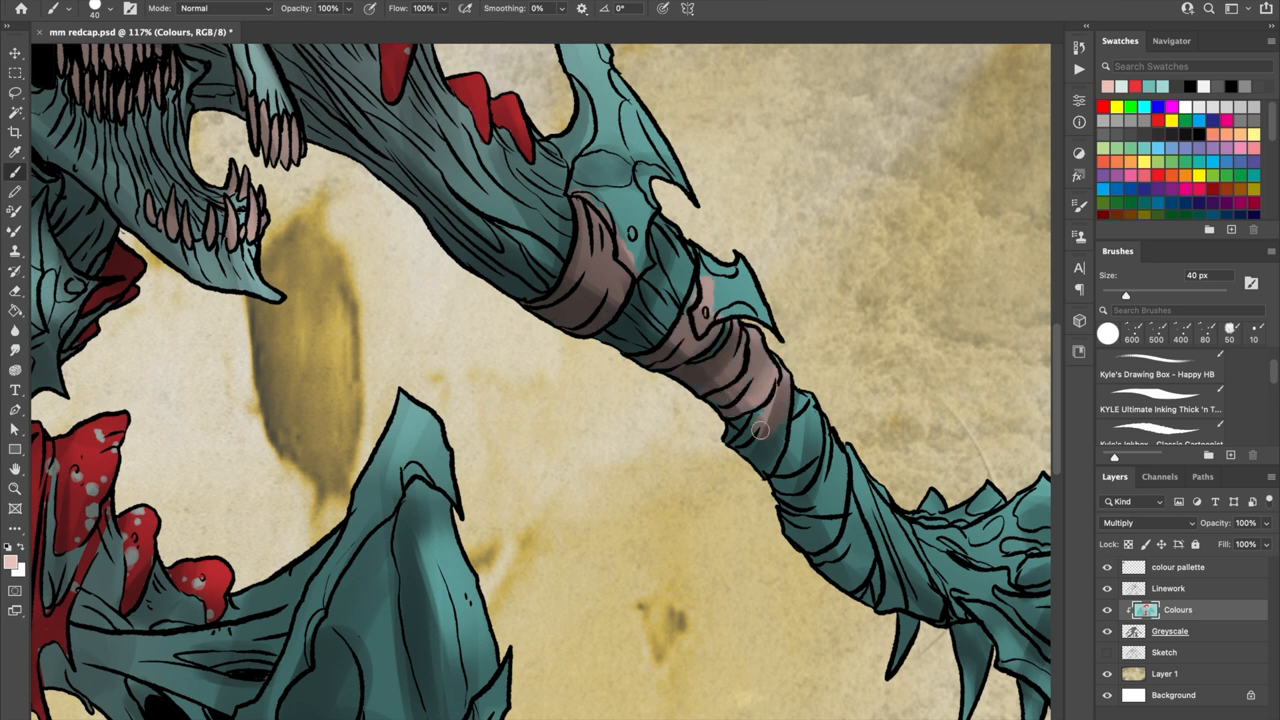
pyautogui.moveTo(760, 430); pyautogui.dragTo(835, 475)
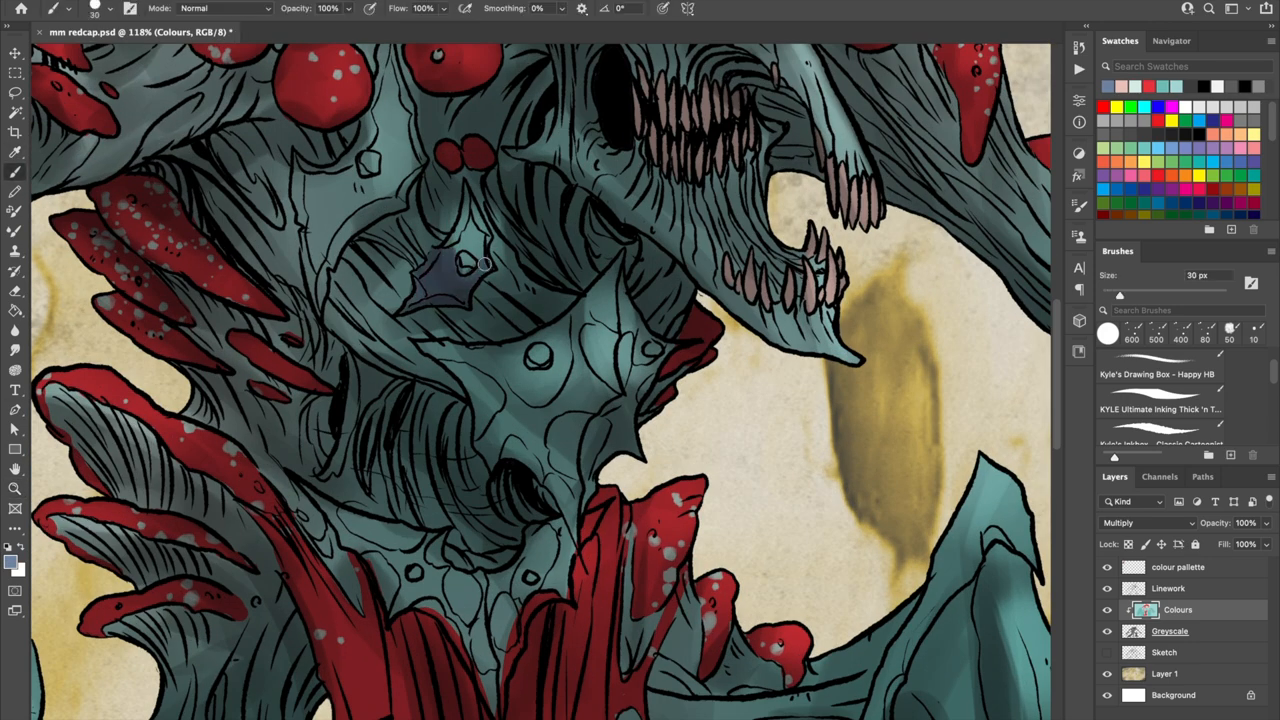
# Paint a dark blue chest patch, teal shading on the curved claw, and colour the clawed hand
pyautogui.moveTo(483, 264); pyautogui.dragTo(320, 310)
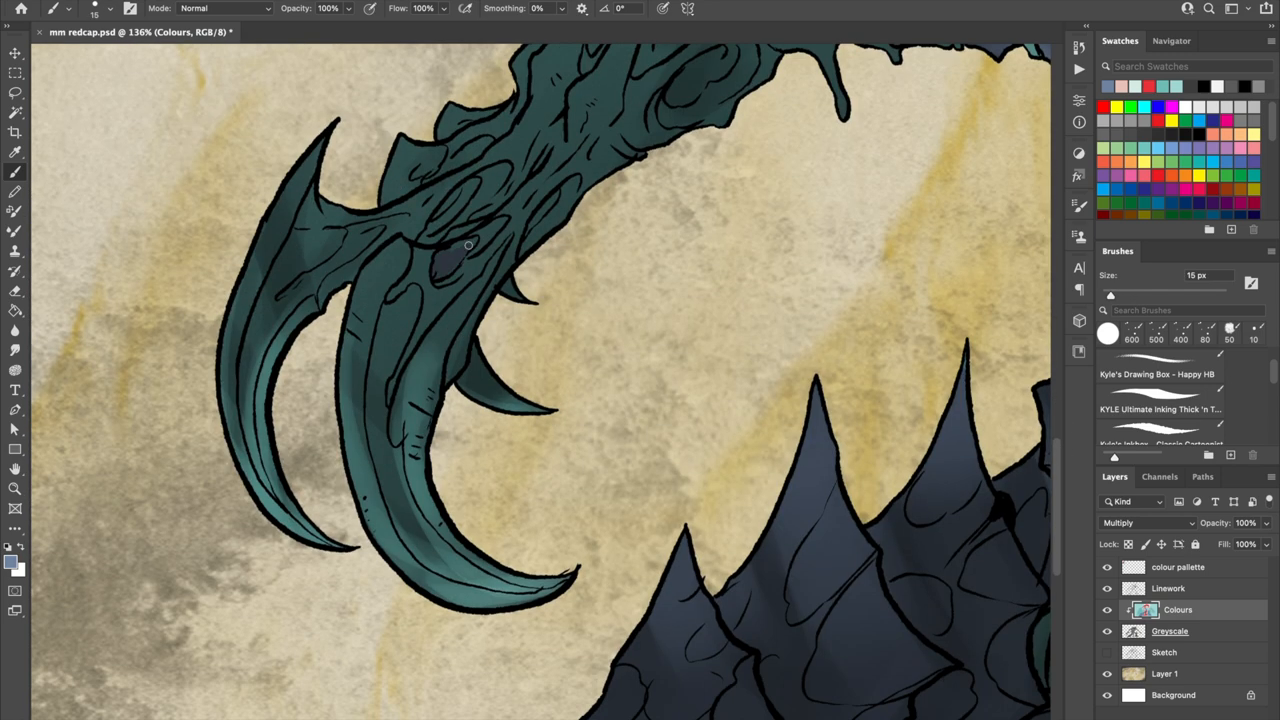
pyautogui.moveTo(468, 246); pyautogui.dragTo(410, 422)
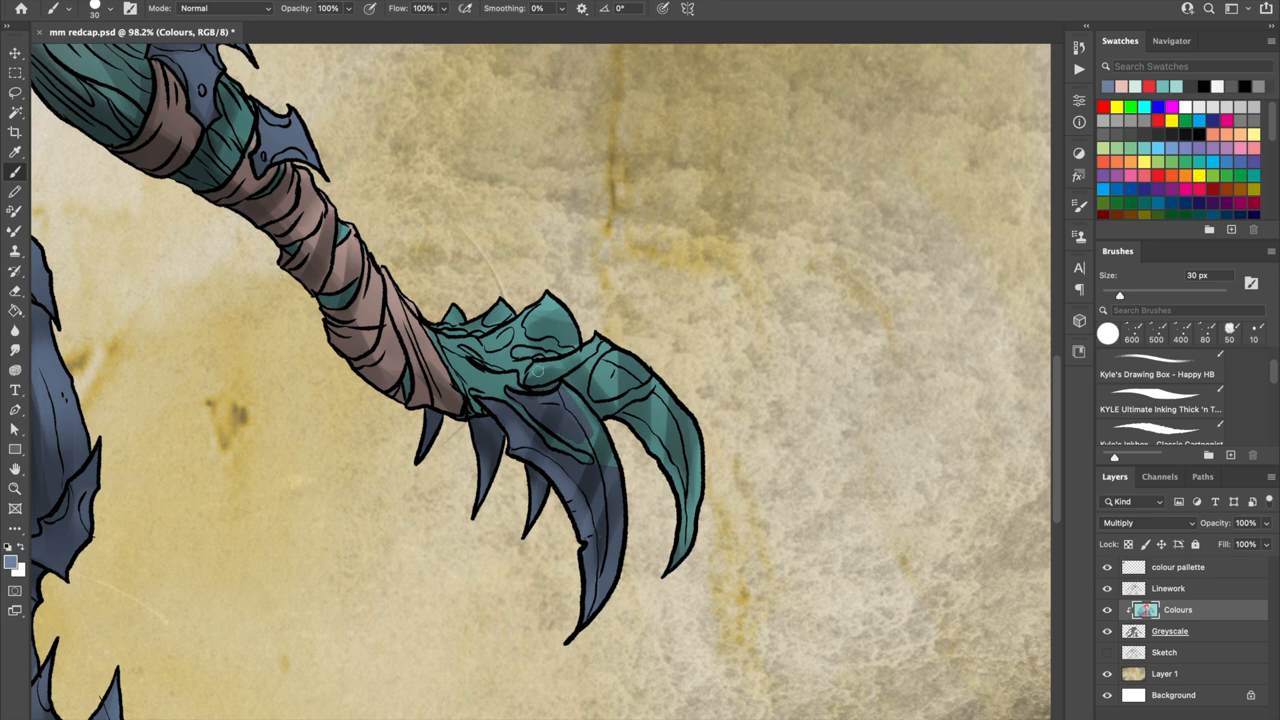
pyautogui.moveTo(535, 372); pyautogui.dragTo(640, 430)
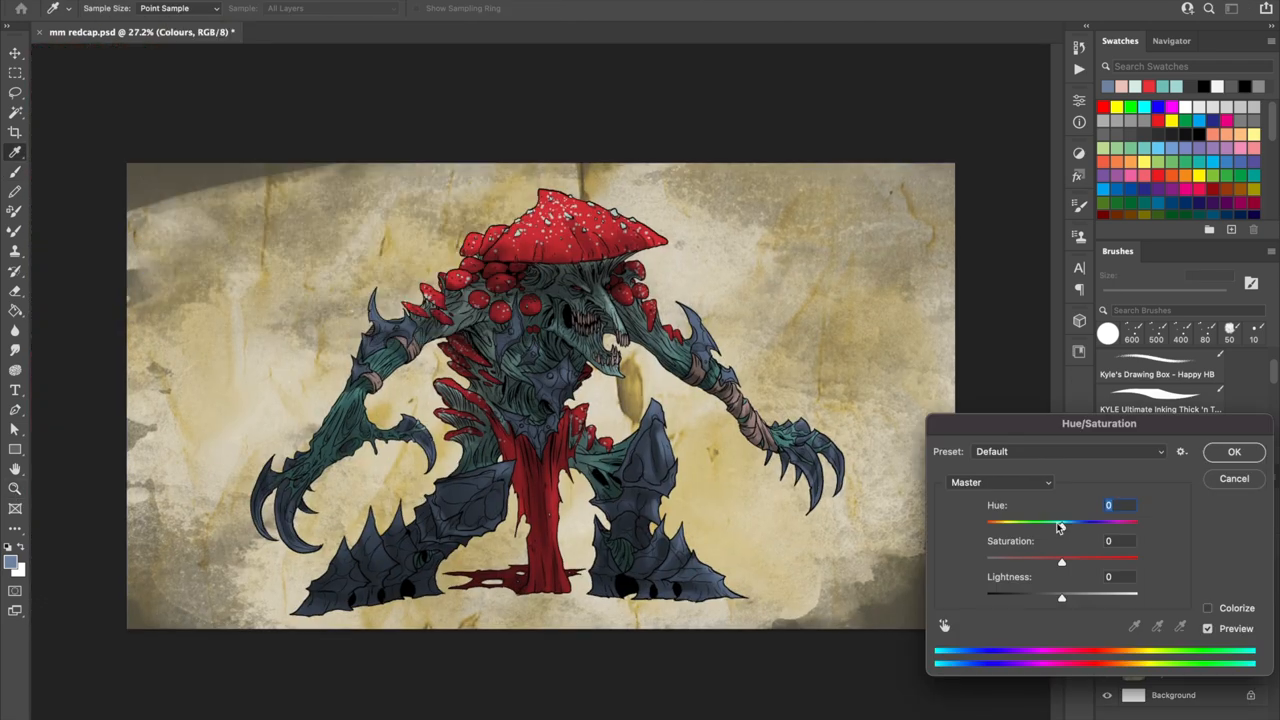
# Apply a colorized Hue/Saturation with Hue +77, Saturation +38, Lightness -17
pyautogui.moveTo(1062, 522); pyautogui.dragTo(1038, 522)
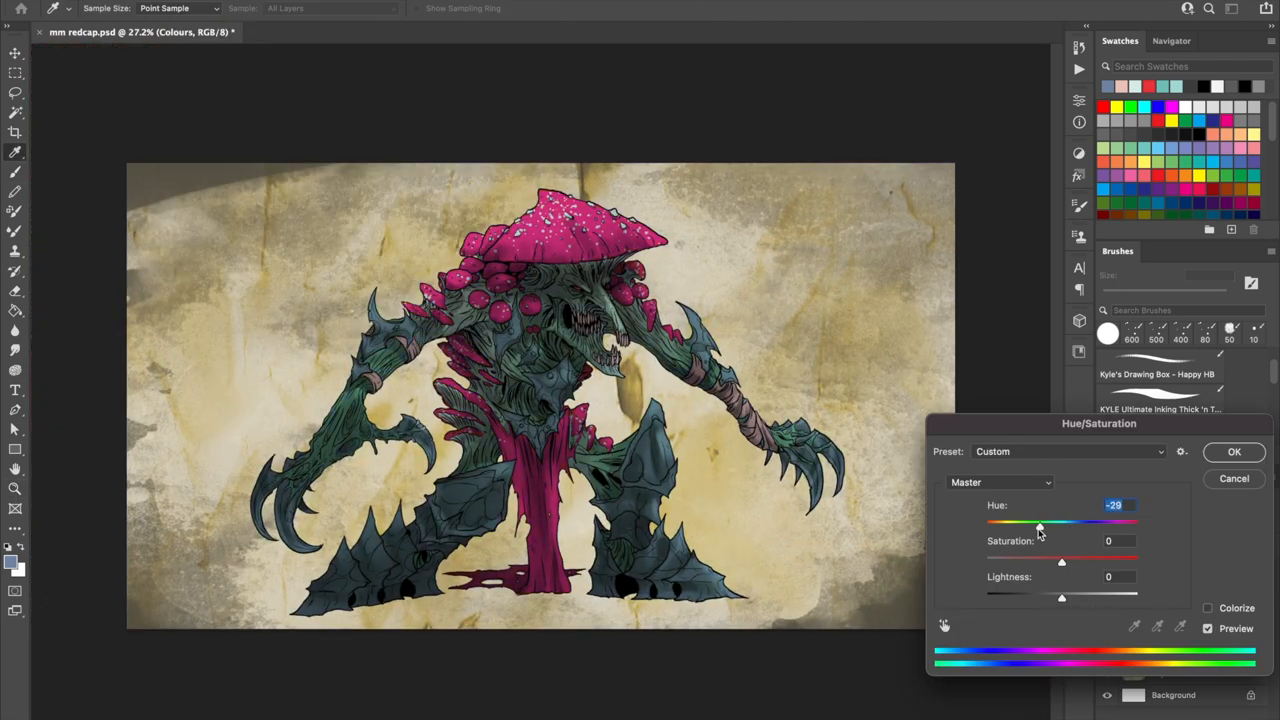
pyautogui.moveTo(1038, 522); pyautogui.dragTo(1128, 522)
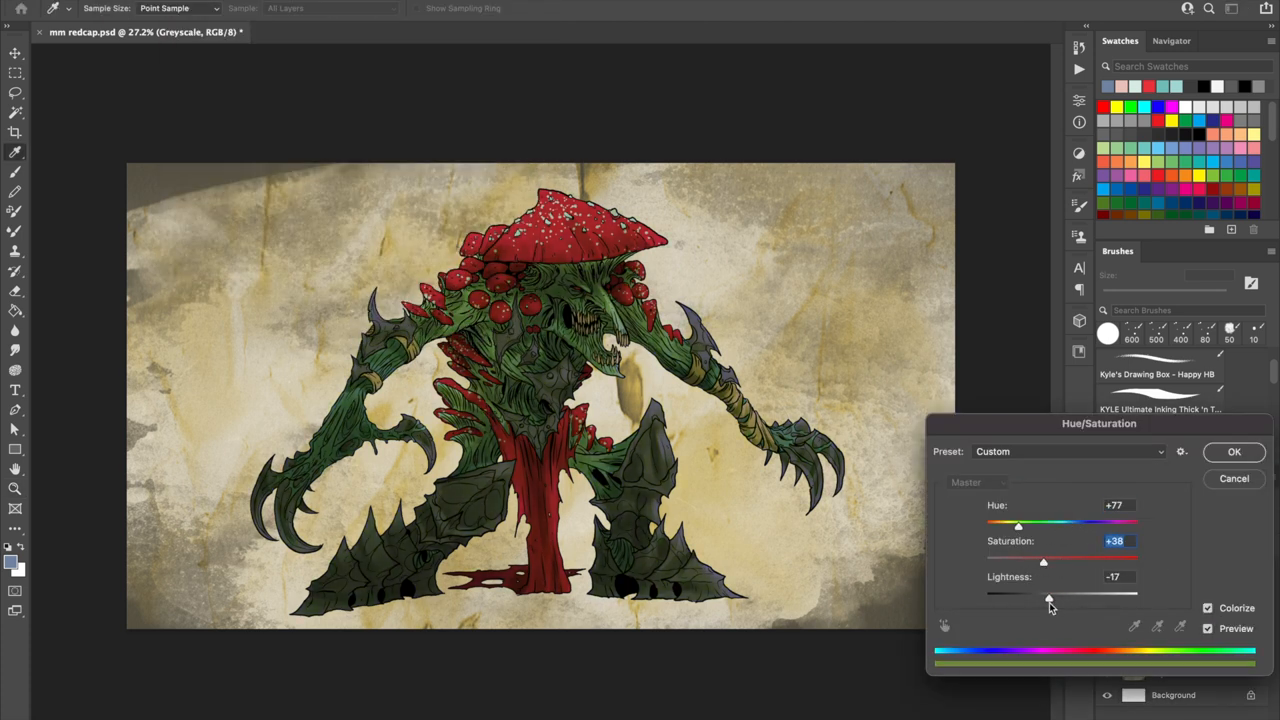
pyautogui.click(1234, 451)
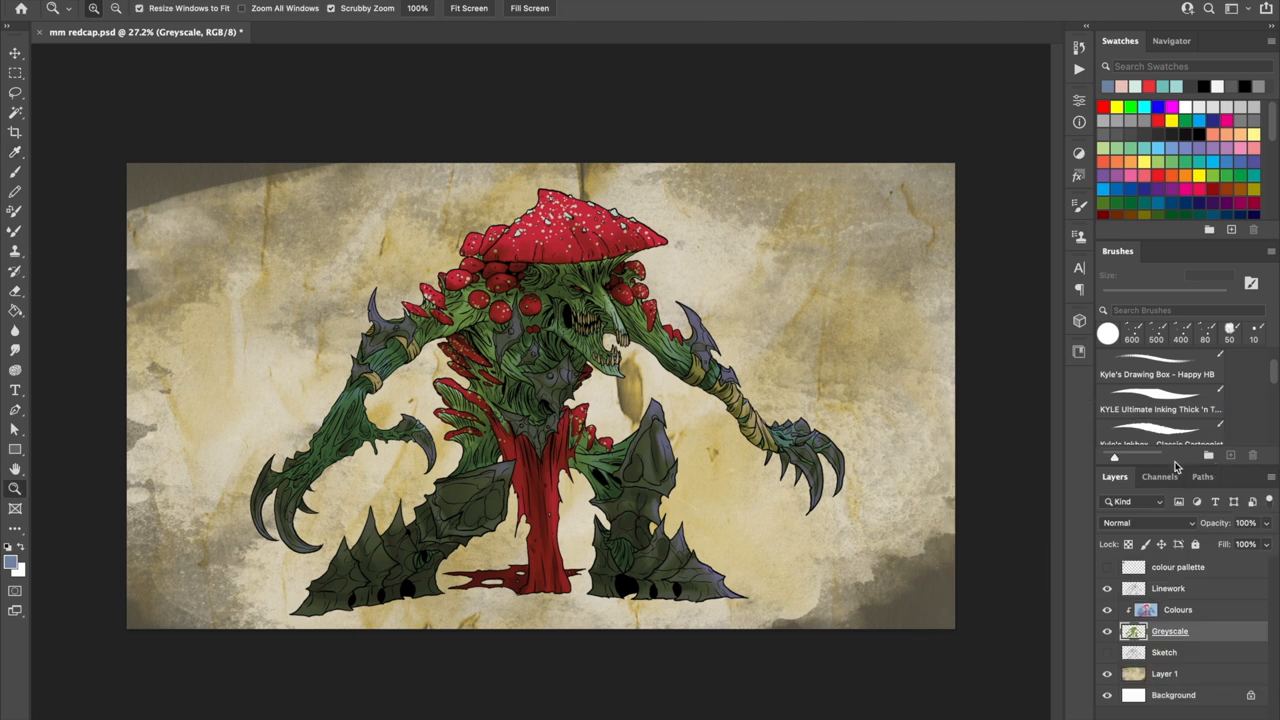